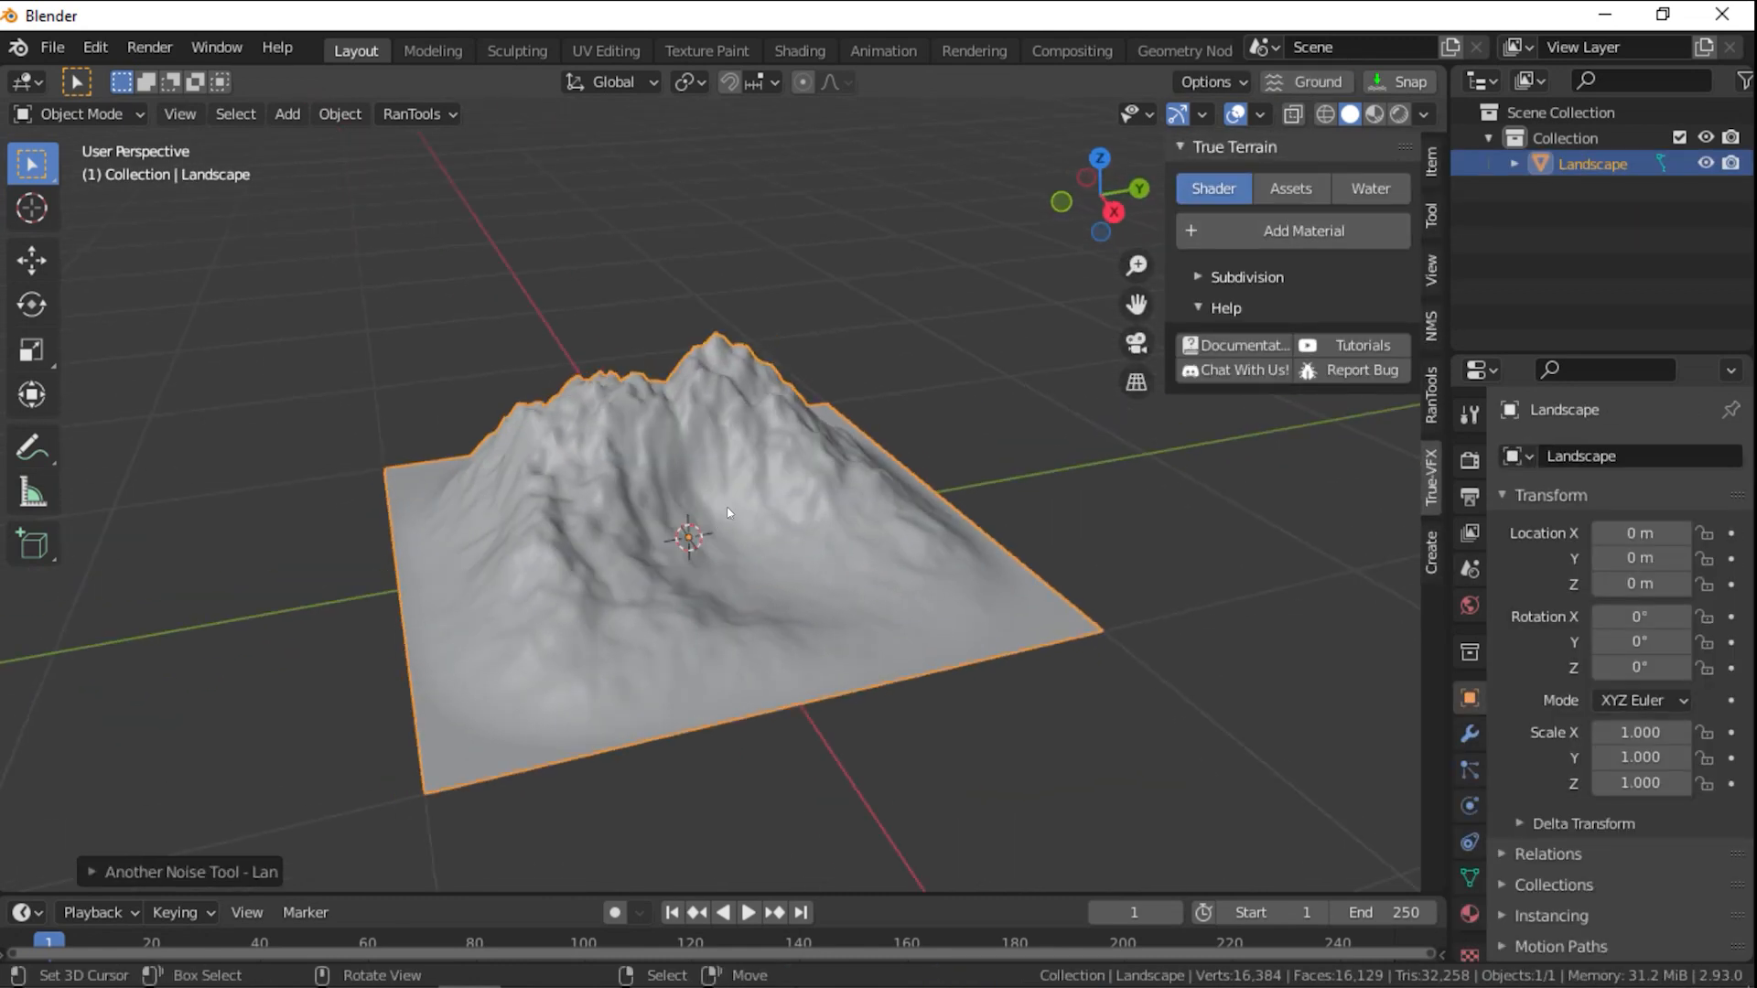
Open the noise redo panel and enter a noise value of 150
{"action": "left_click", "coordinate": [185, 872]}
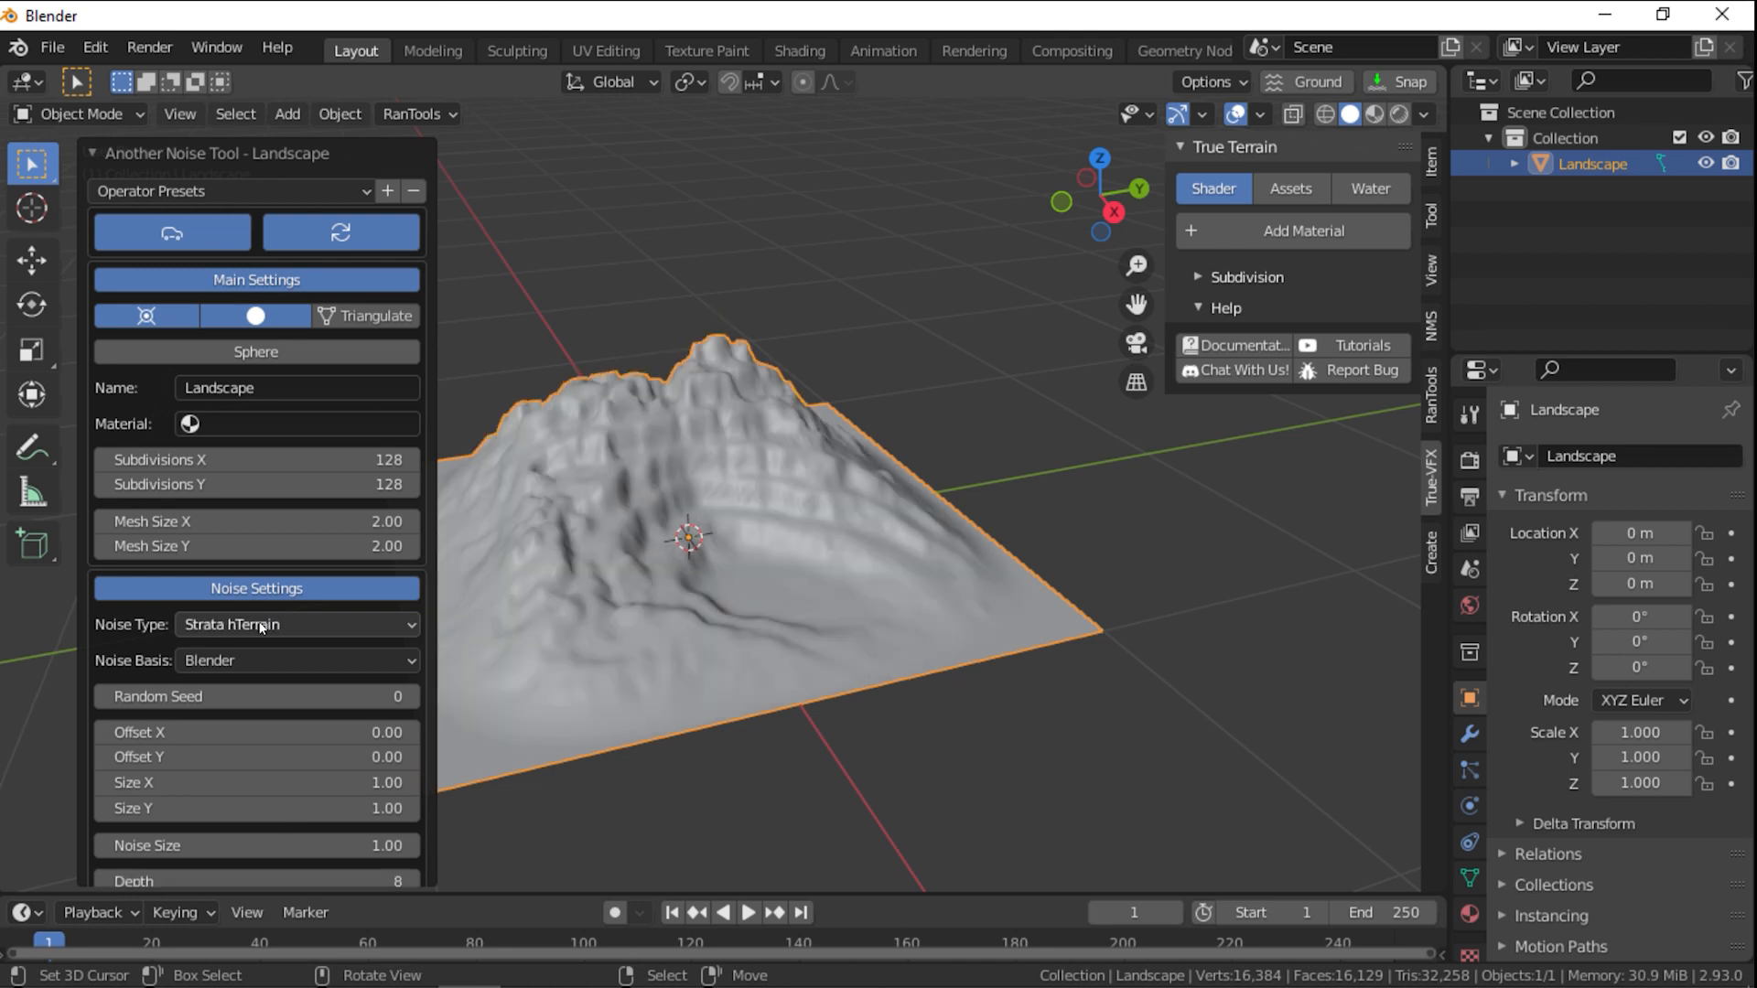
{"action": "type", "text": "150"}
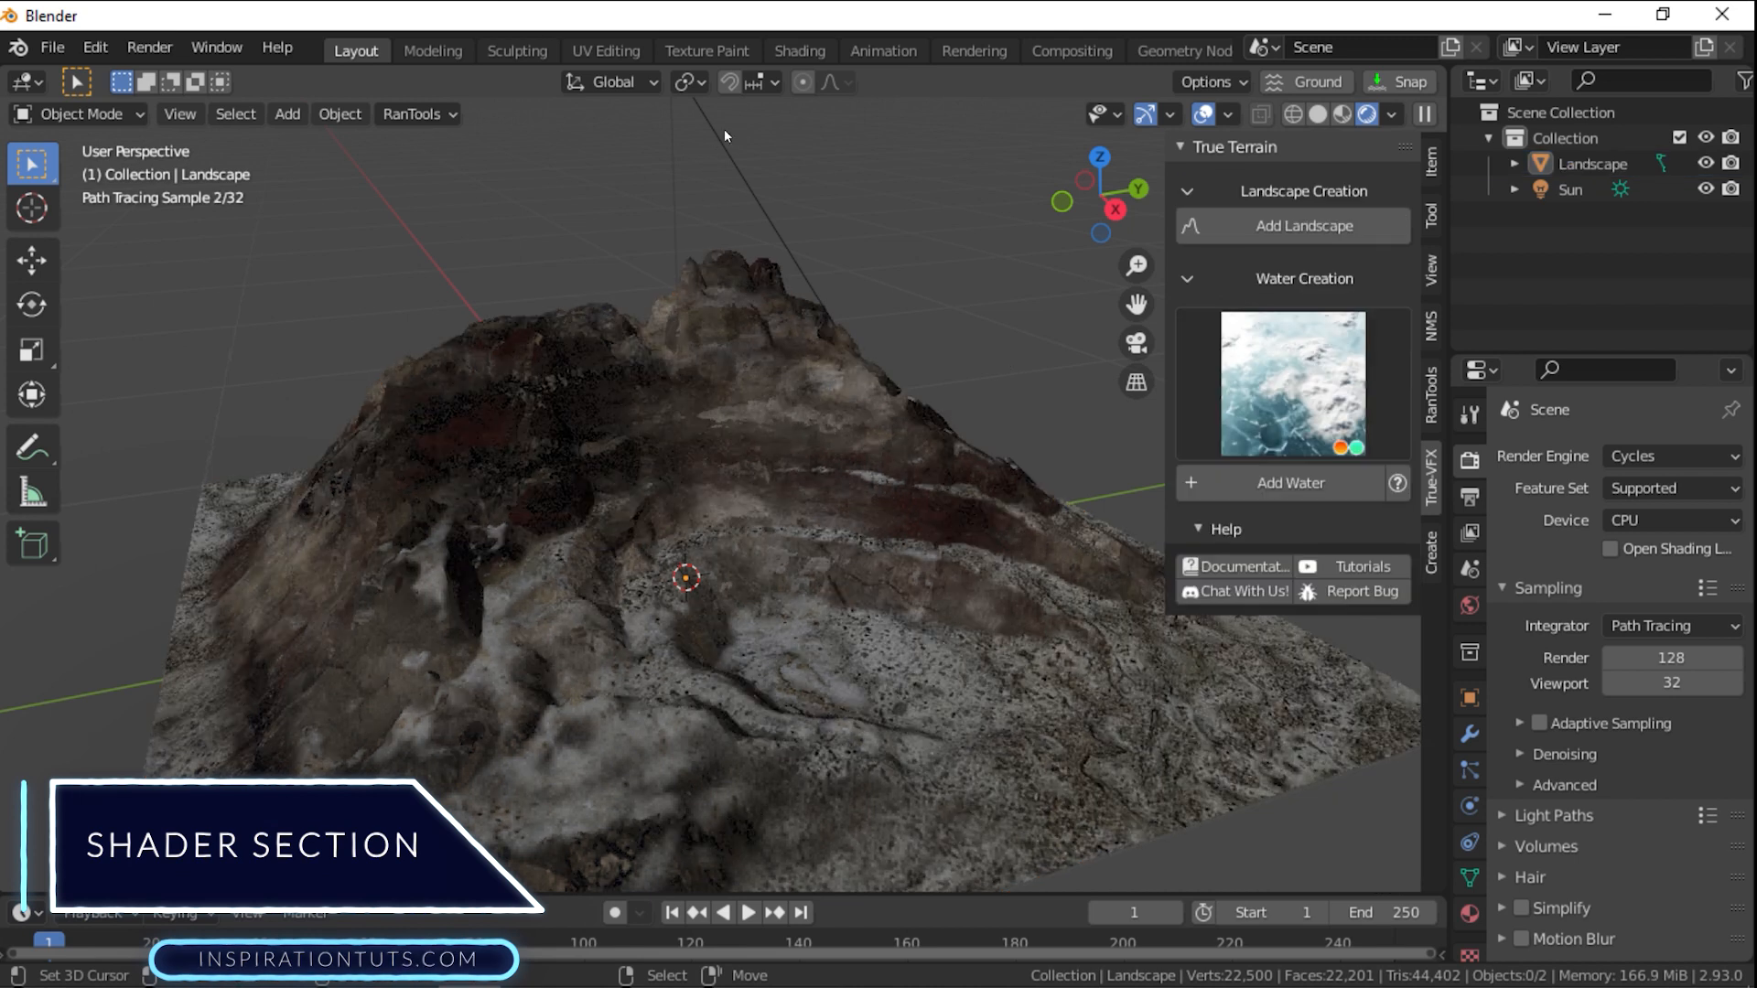
Compare the terrain and water shader options, returning to the terrain shader
{"action": "left_click", "coordinate": [1212, 189]}
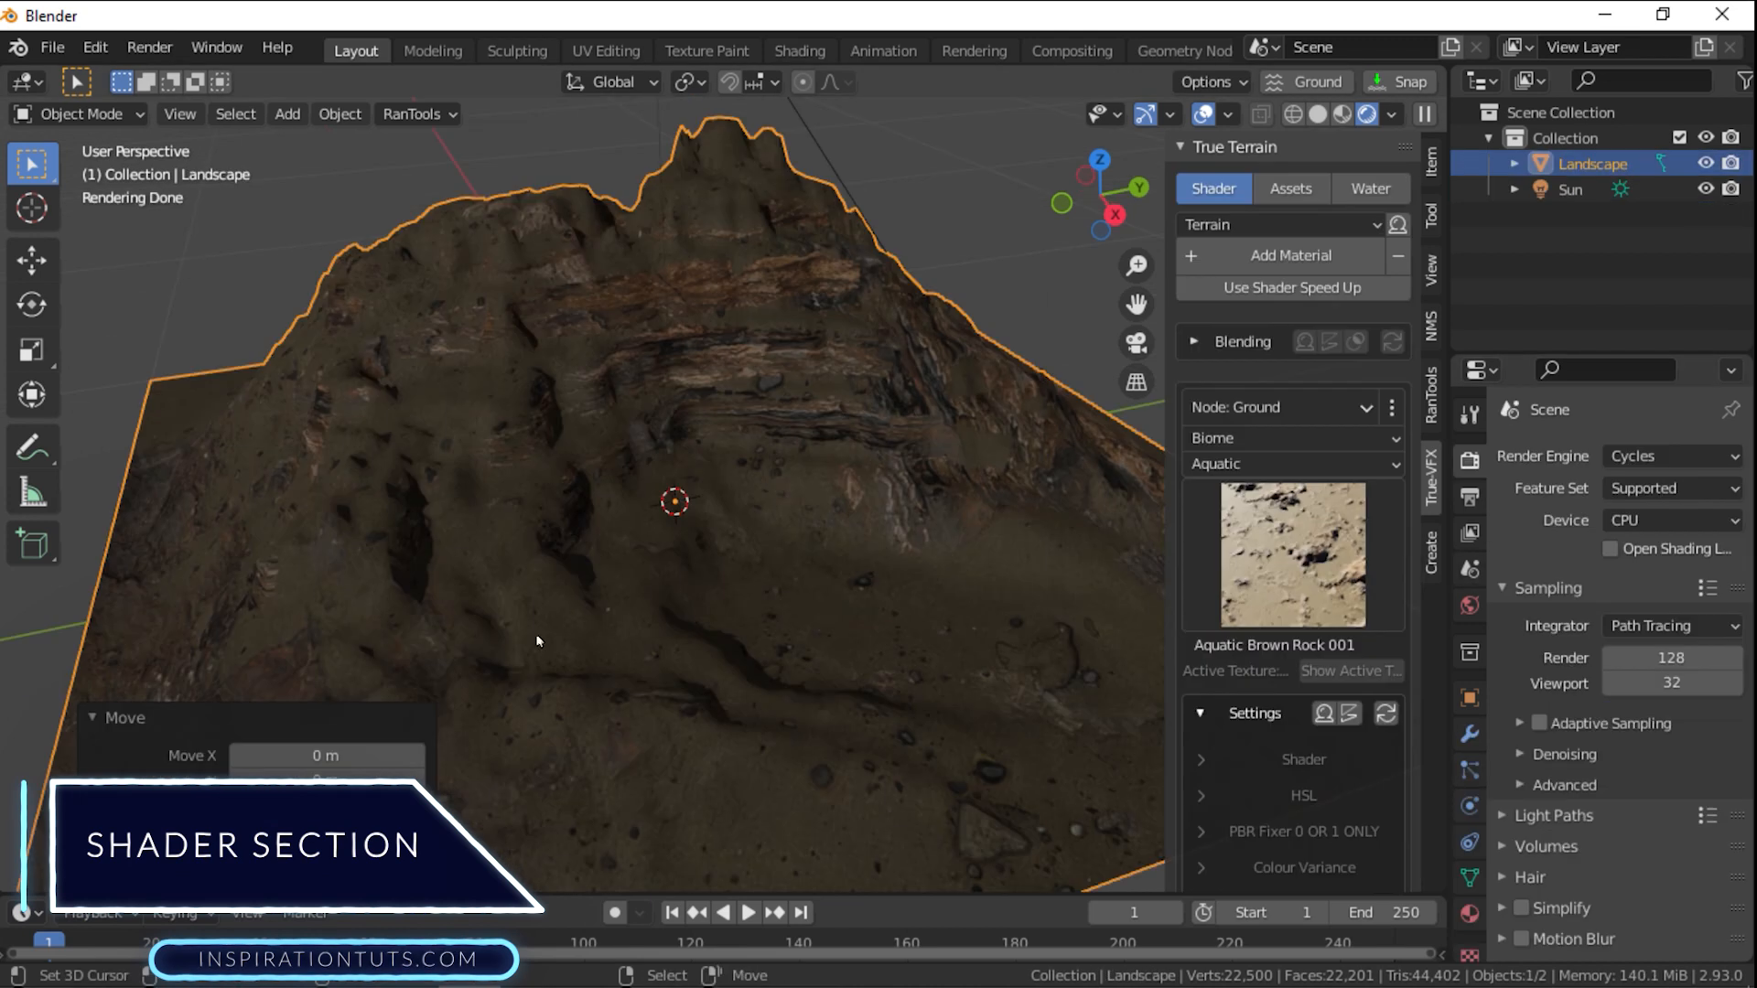
{"action": "left_click", "coordinate": [1368, 189]}
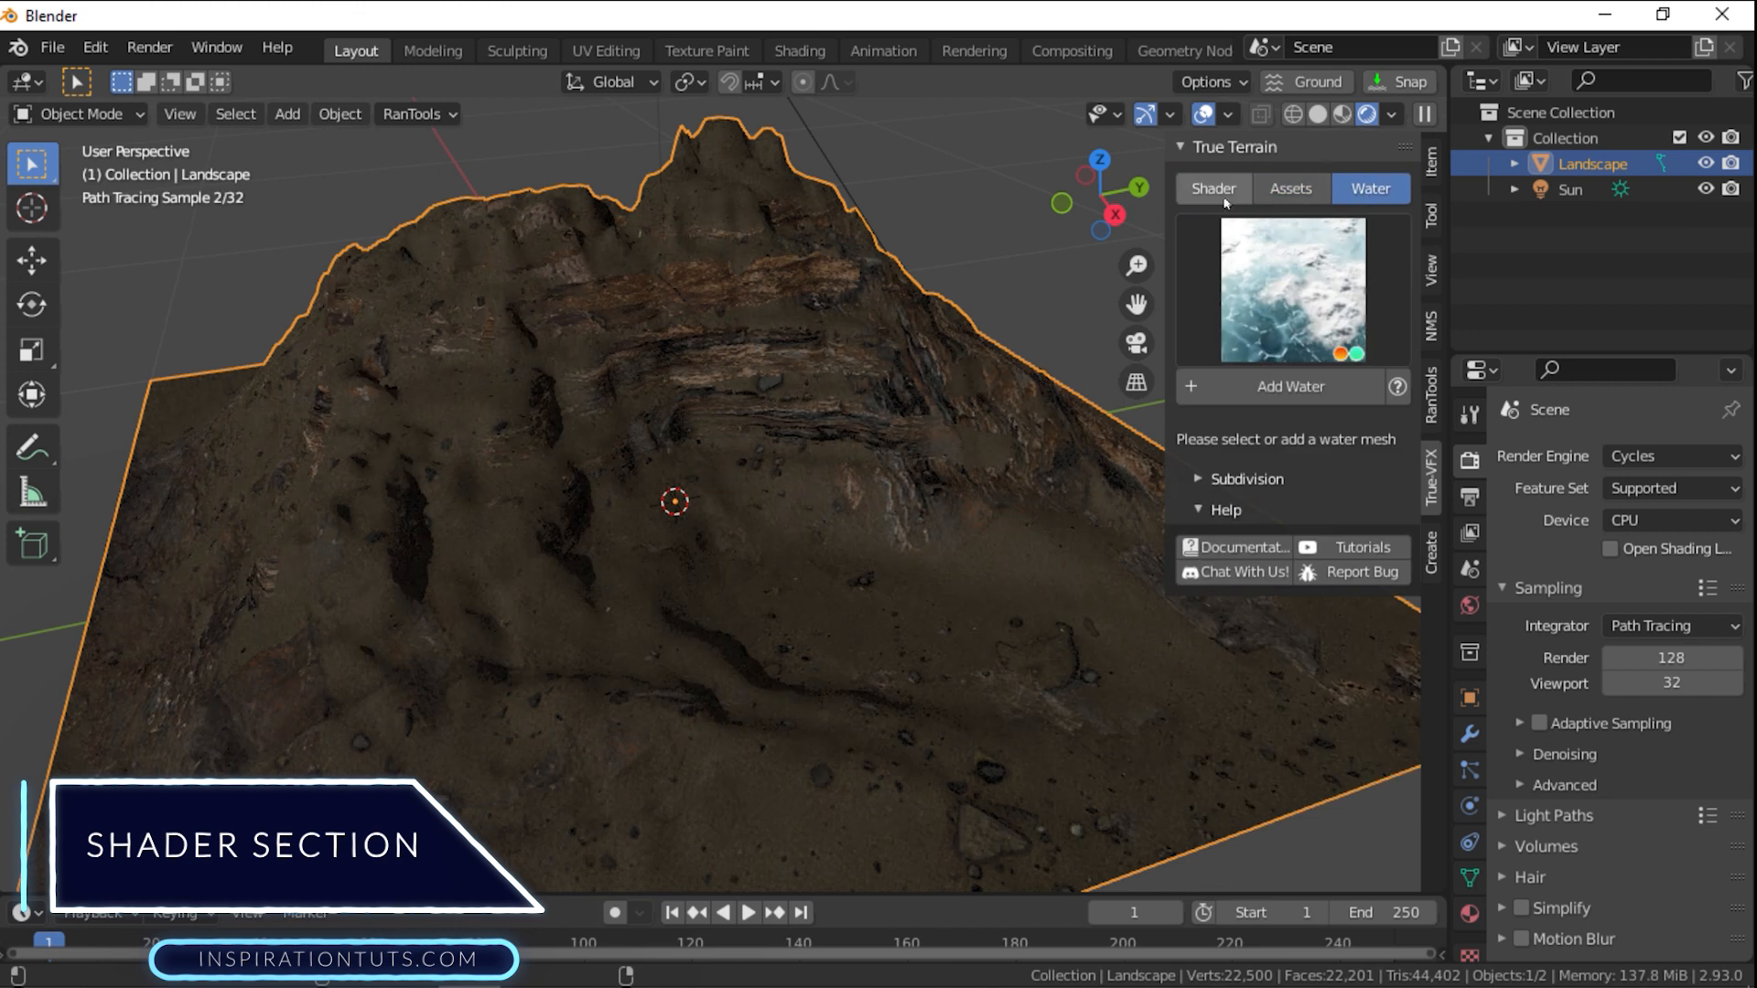
{"action": "left_click", "coordinate": [1213, 188]}
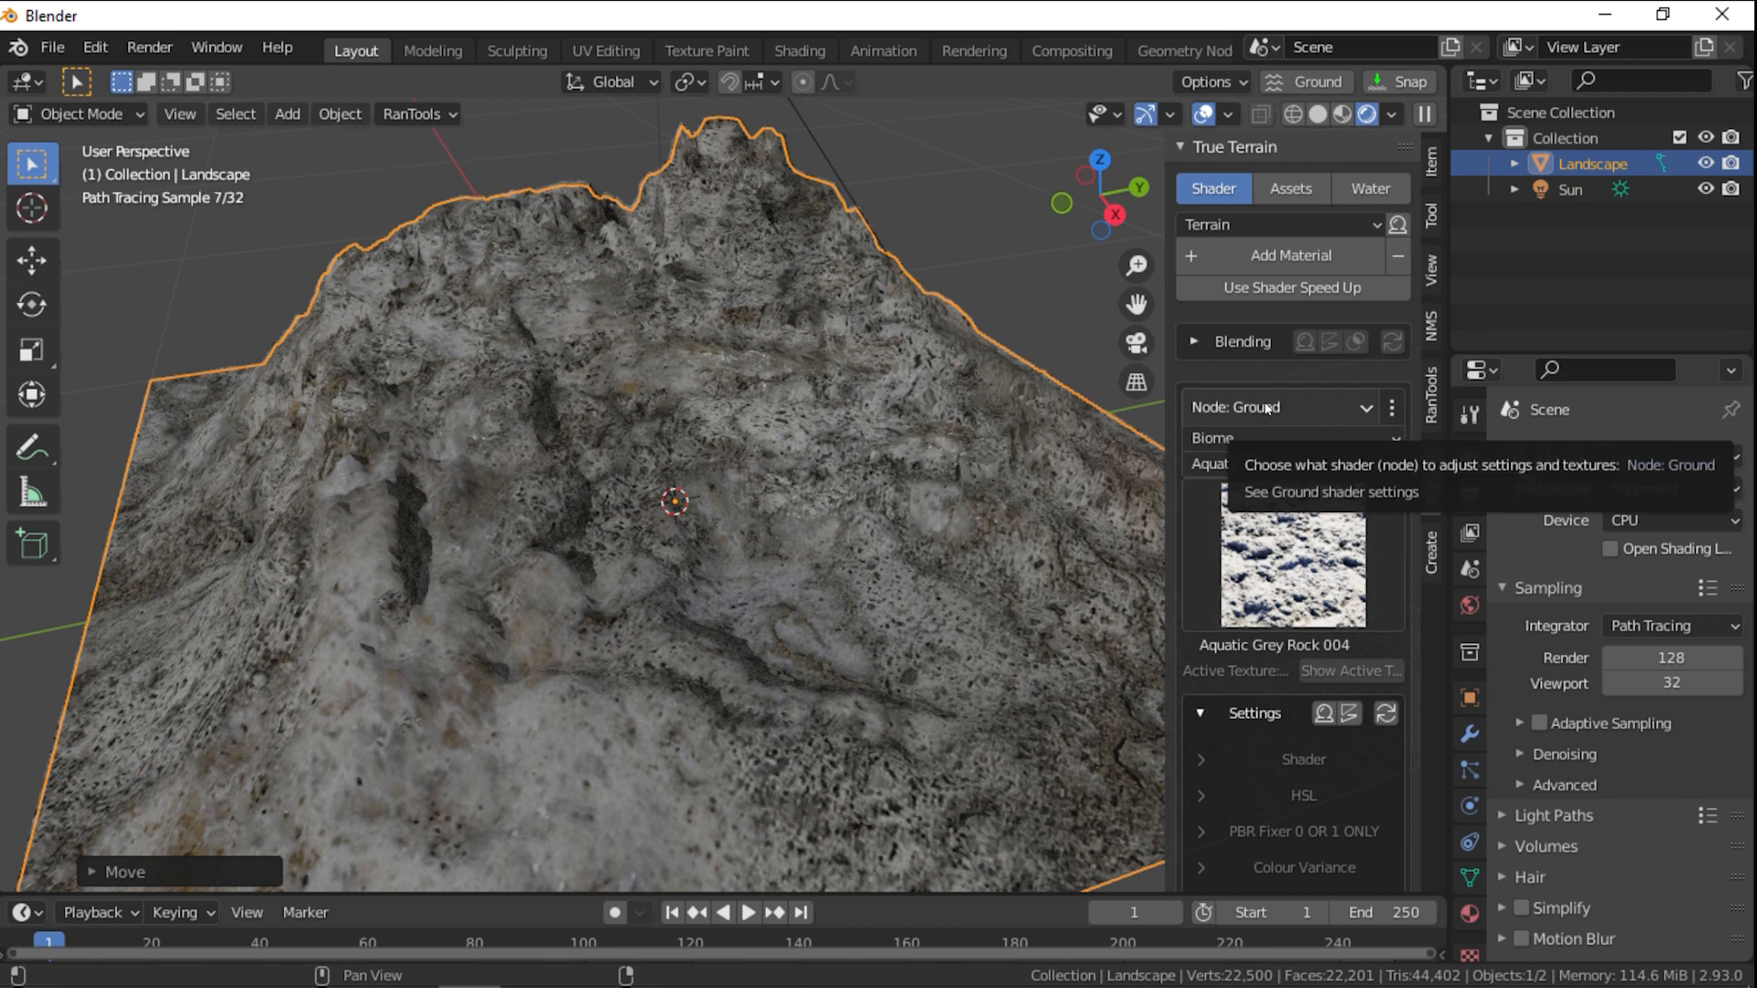
Enable Cliffs with Aquatic Red Rock, then enable the Cliffs - Secondary layer
{"action": "left_click", "coordinate": [1278, 406]}
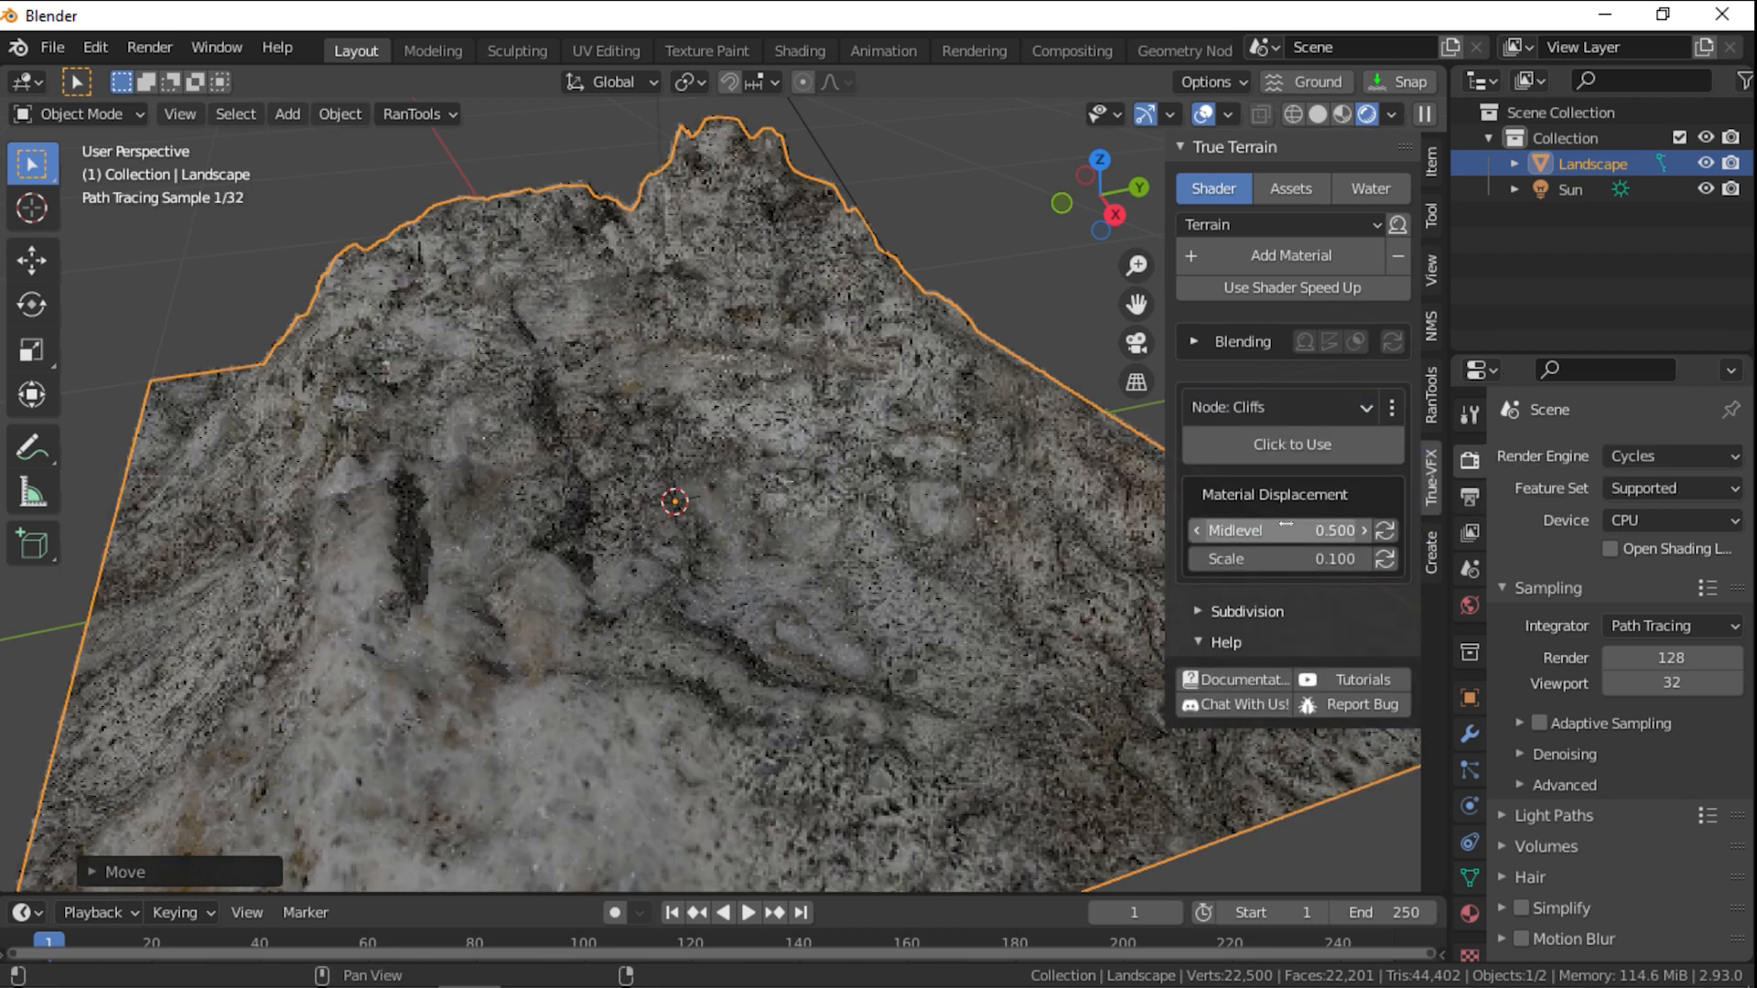
{"action": "left_click", "coordinate": [1292, 444]}
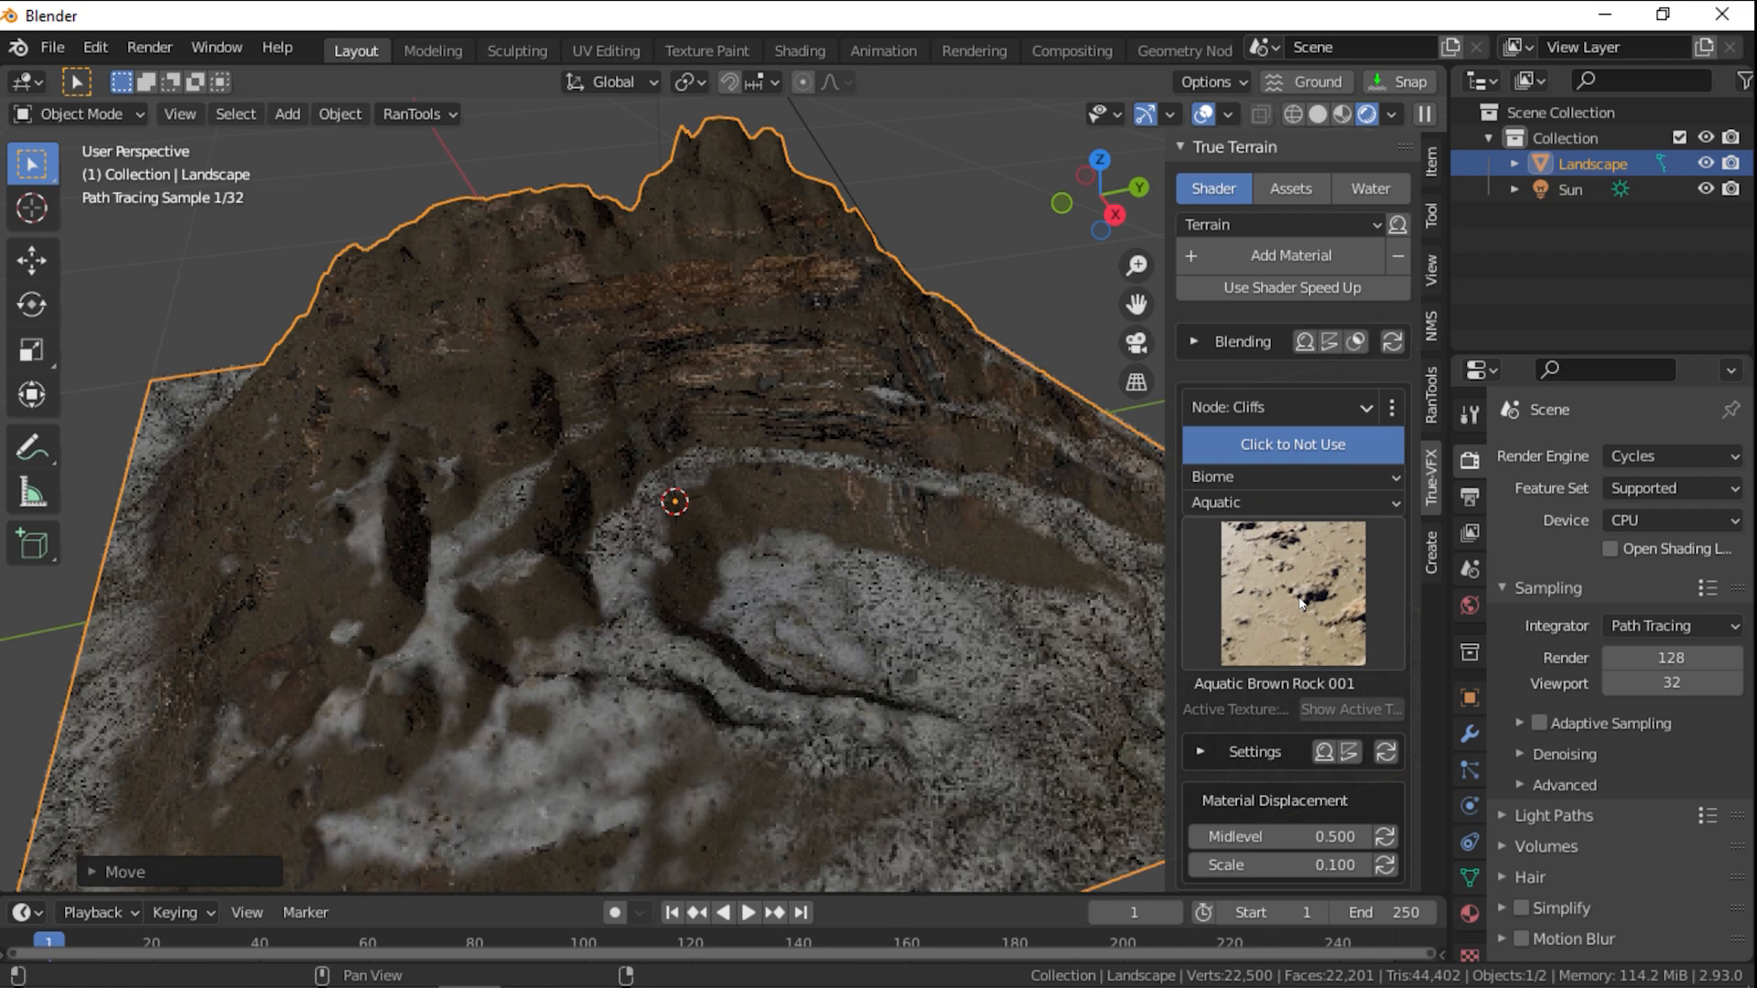
{"action": "left_click", "coordinate": [1292, 594]}
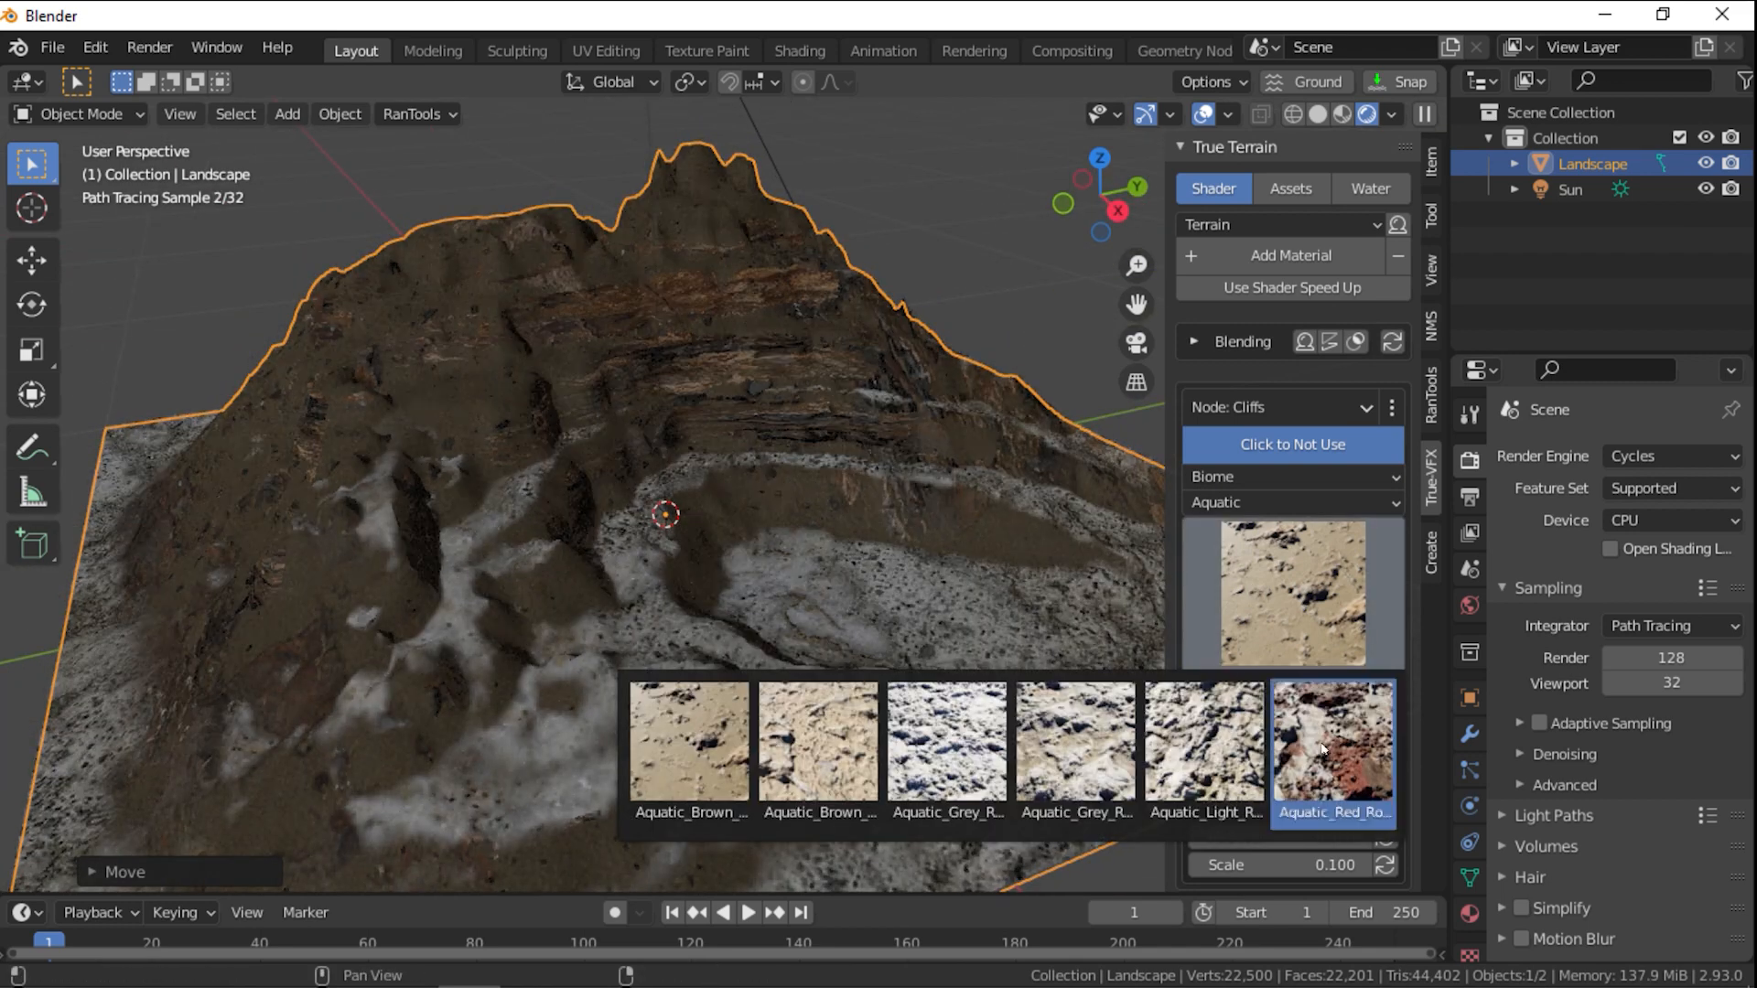
{"action": "left_click", "coordinate": [1333, 740]}
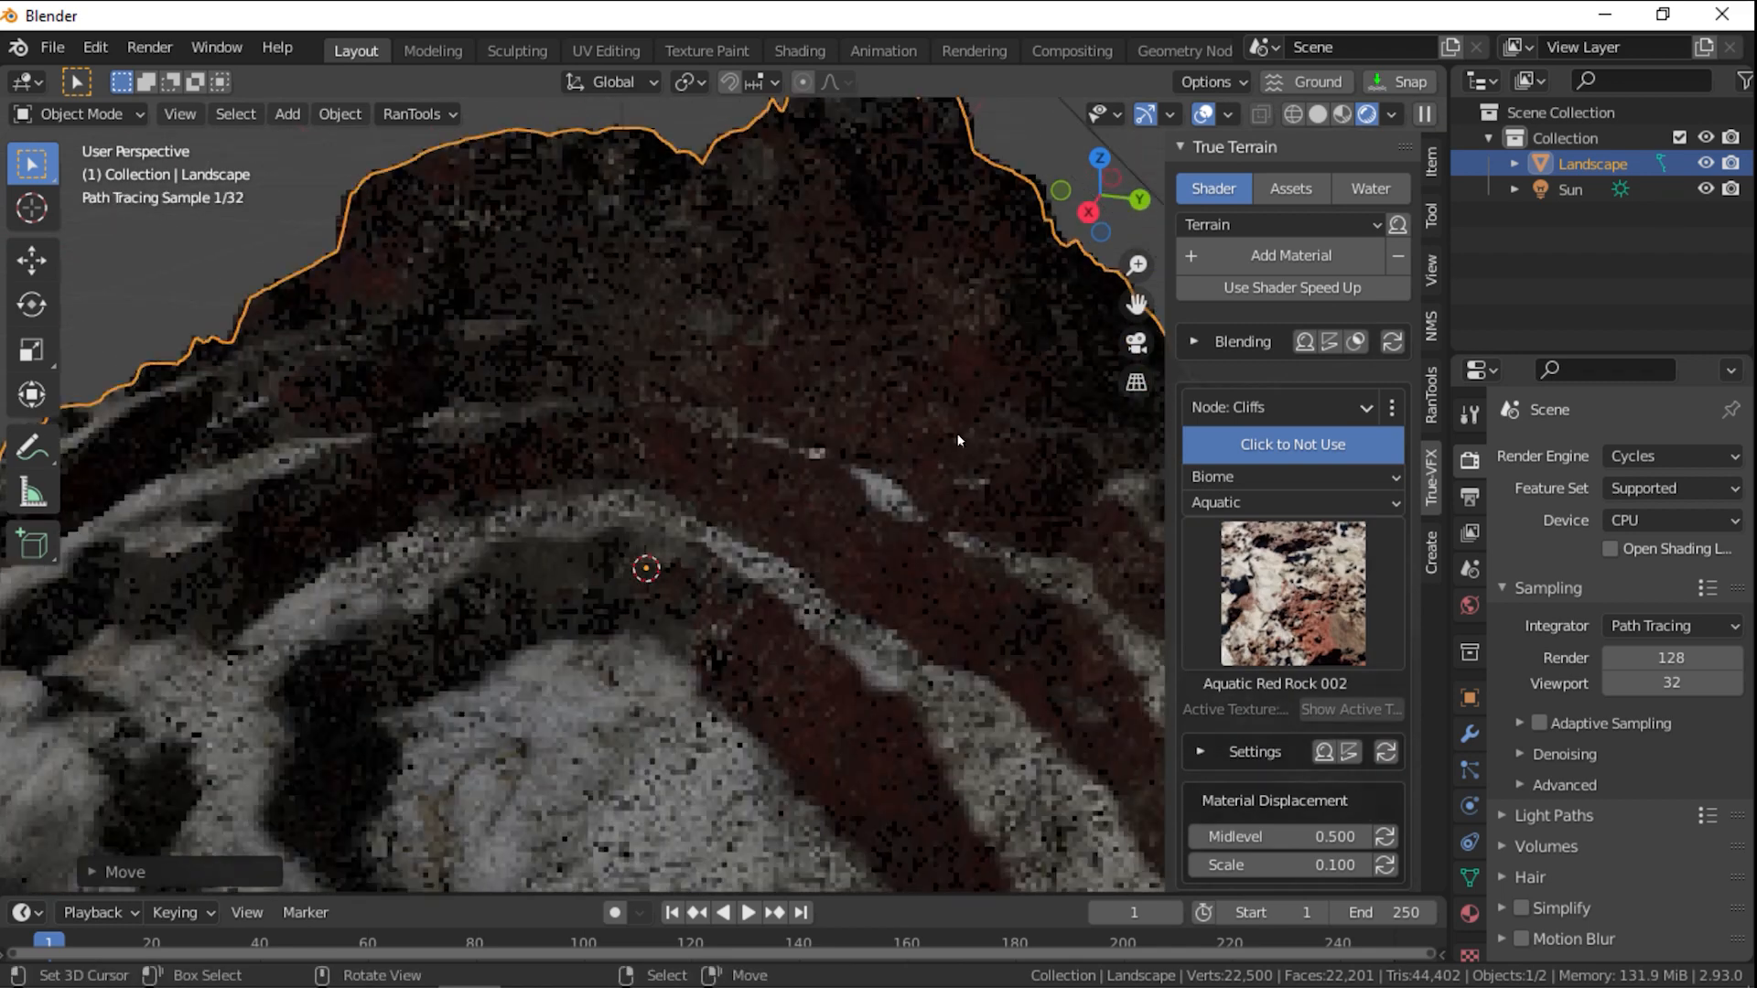
{"action": "left_click", "coordinate": [1278, 406]}
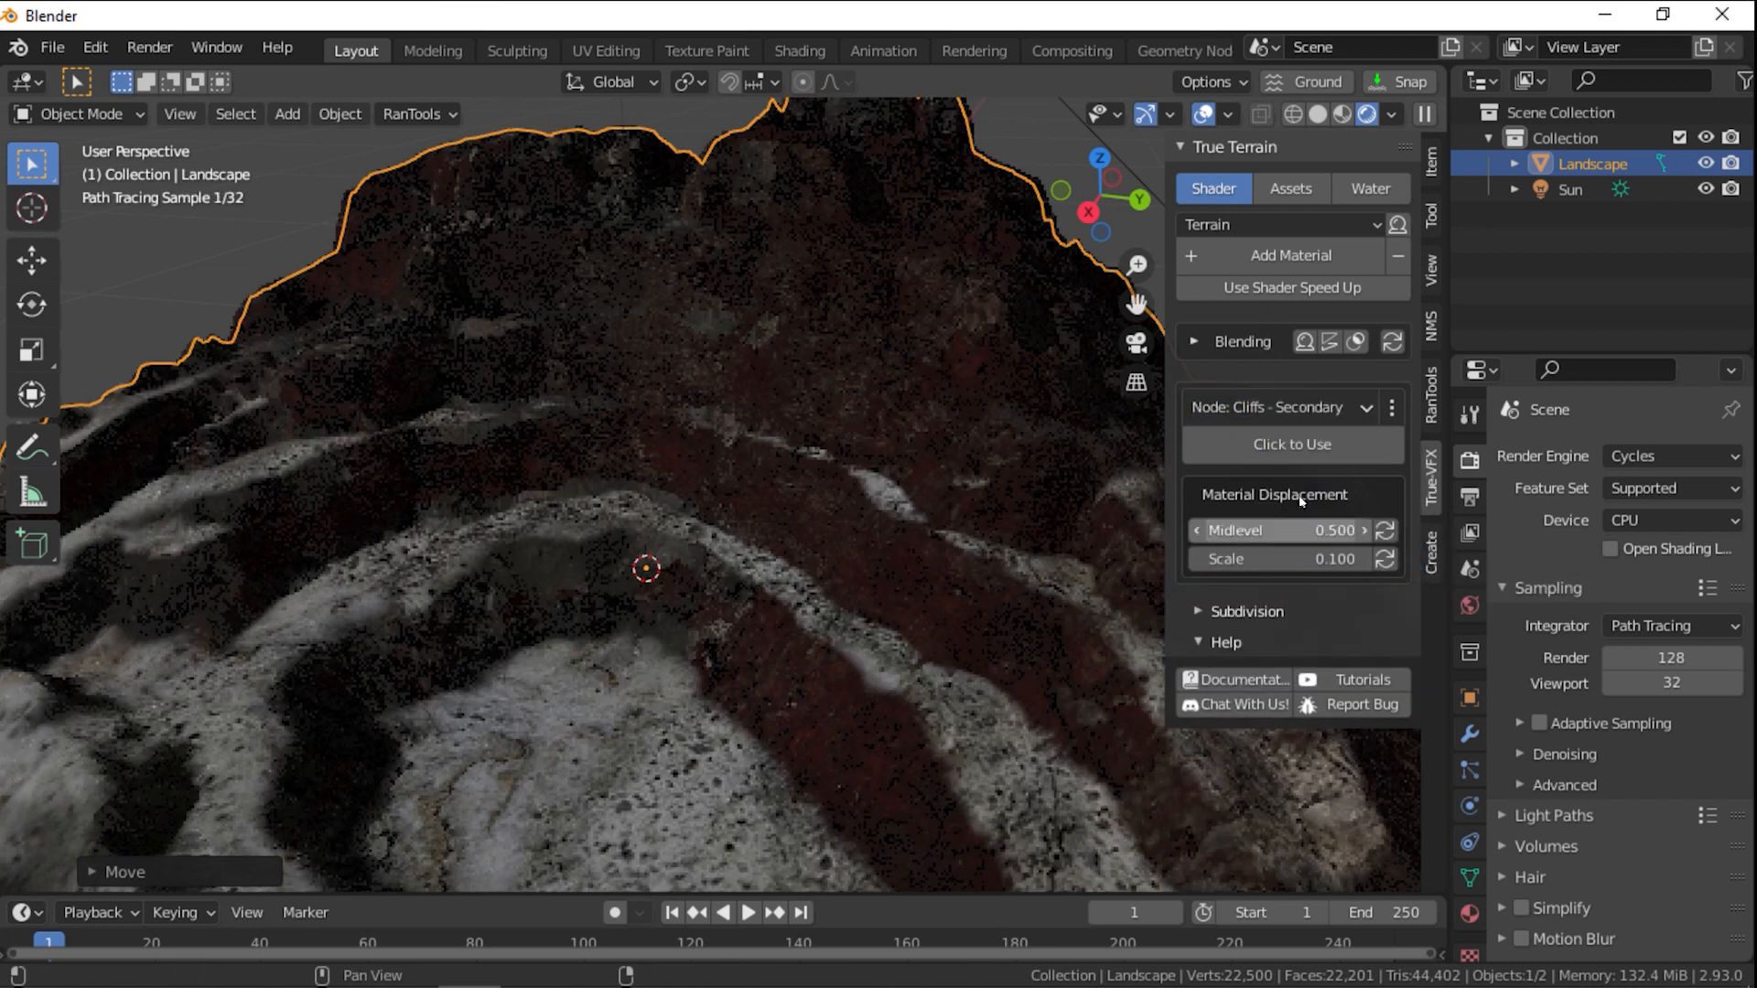
{"action": "left_click", "coordinate": [1291, 444]}
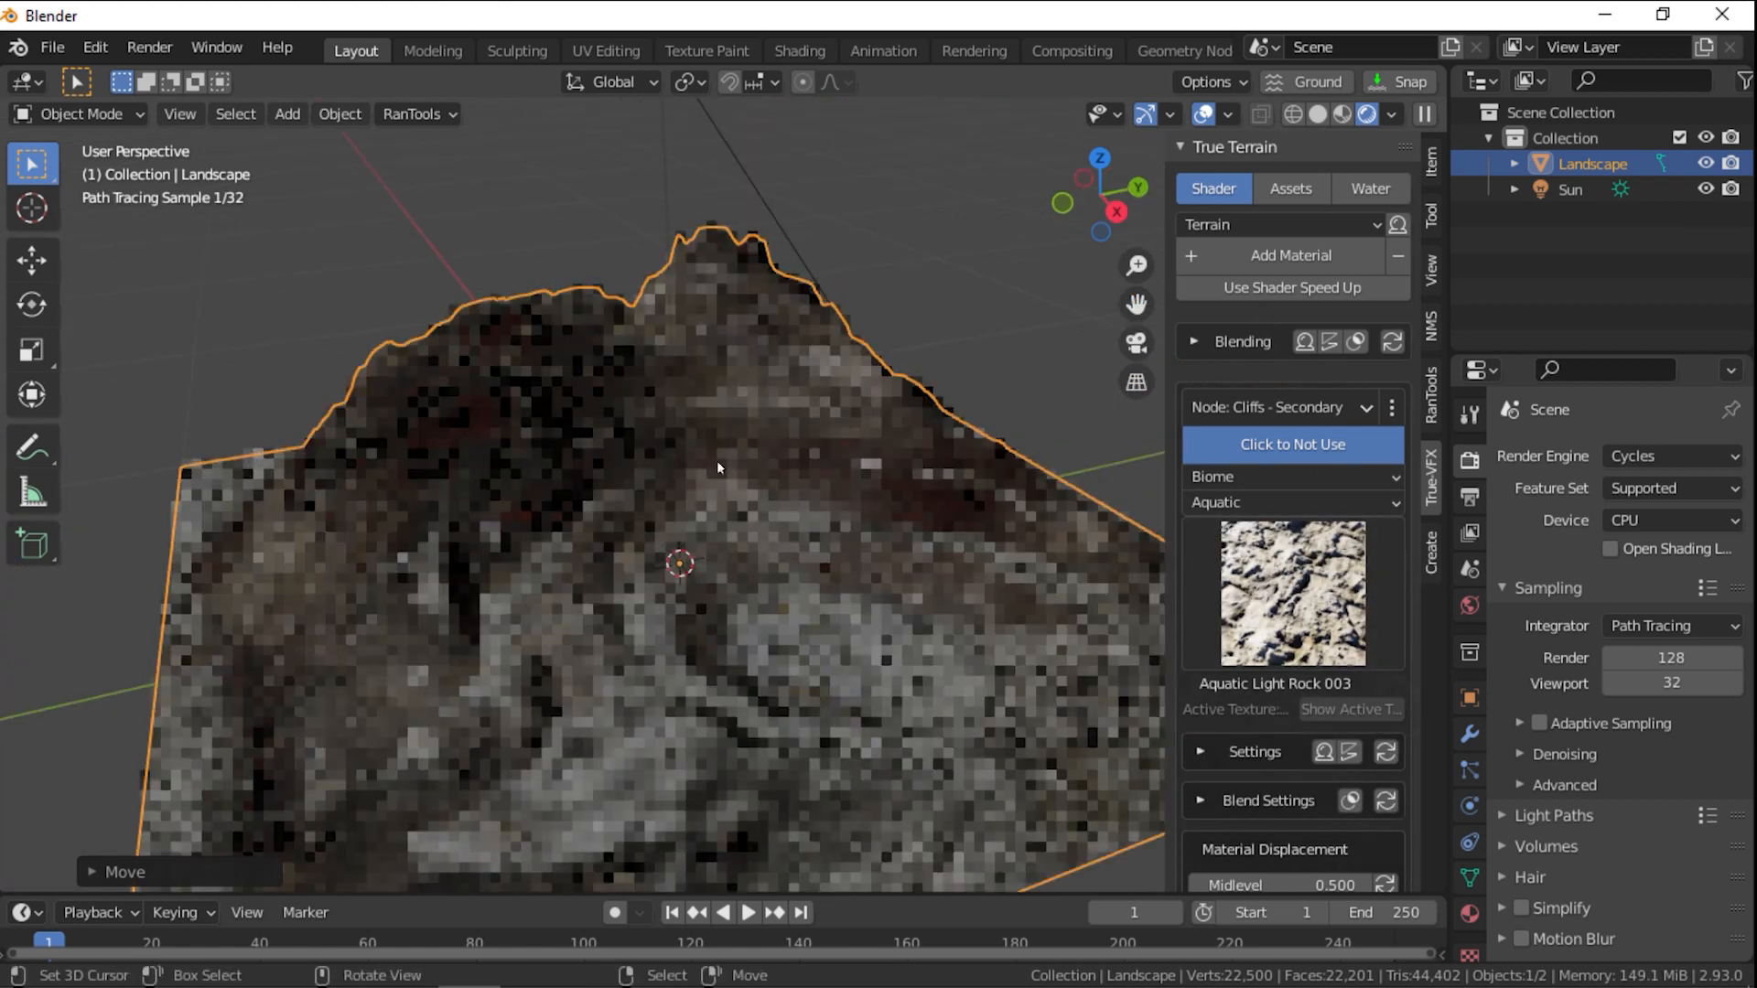
Select a ground shader layer and expand its Blend Settings and Patches panels
{"action": "left_click", "coordinate": [1275, 406]}
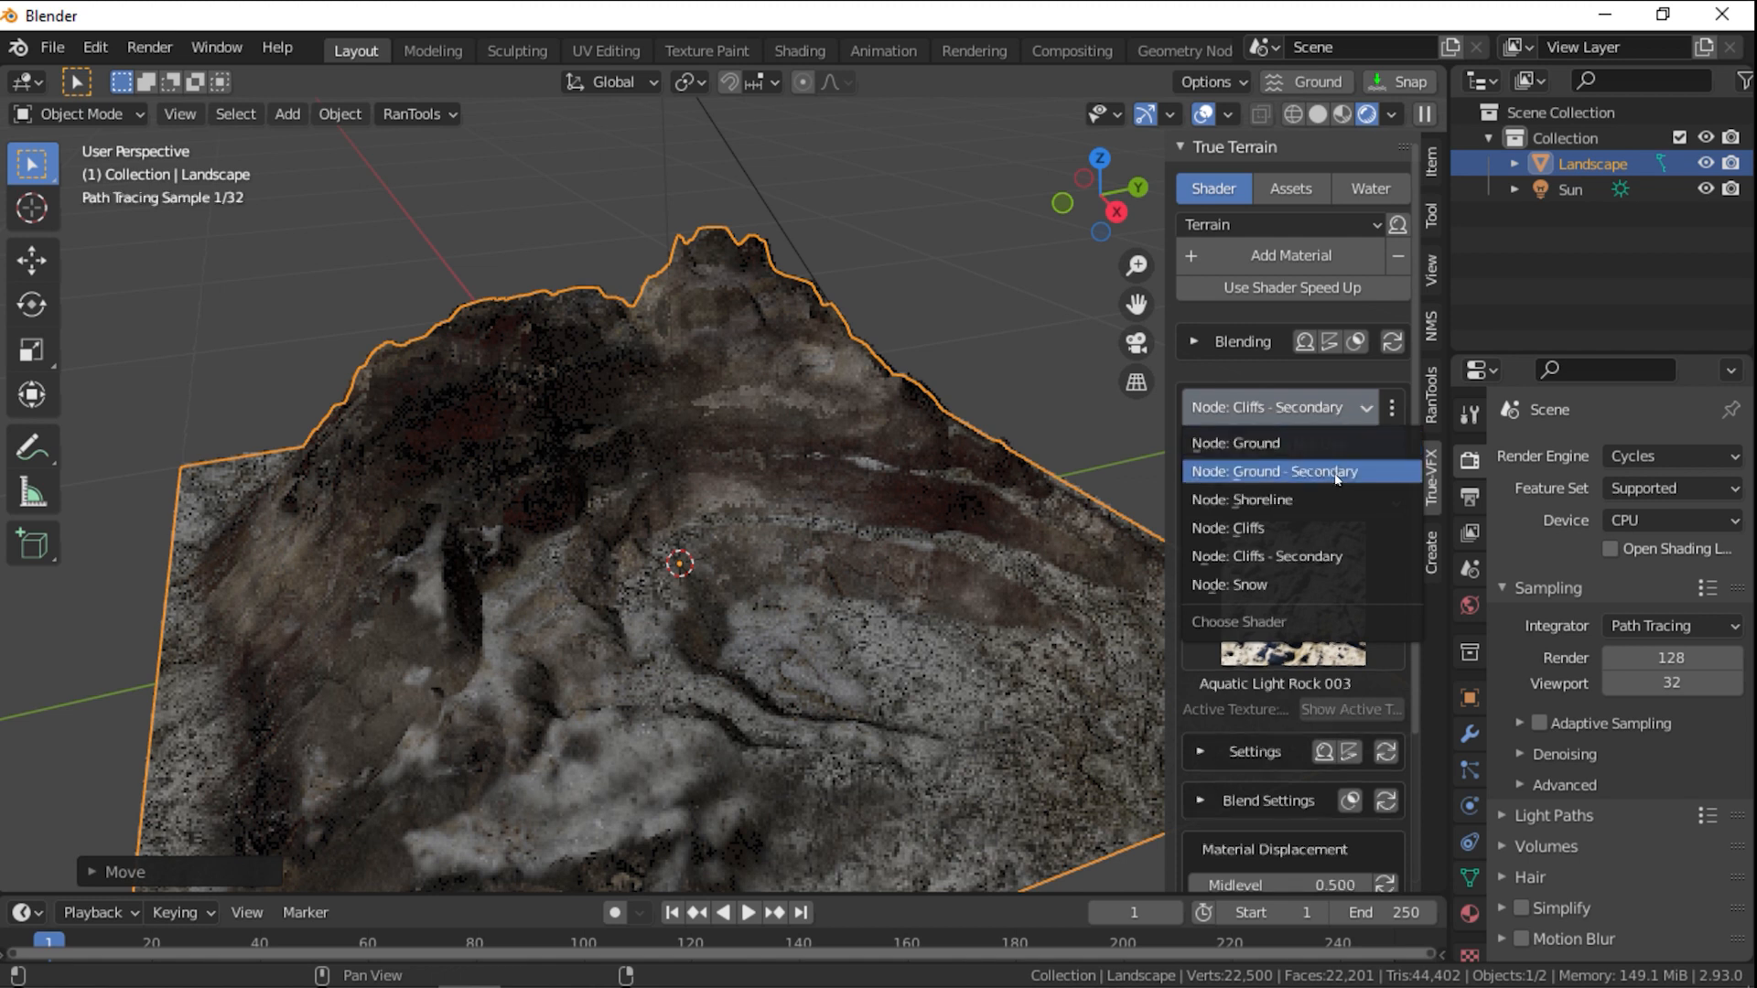
{"action": "left_click", "coordinate": [1232, 443]}
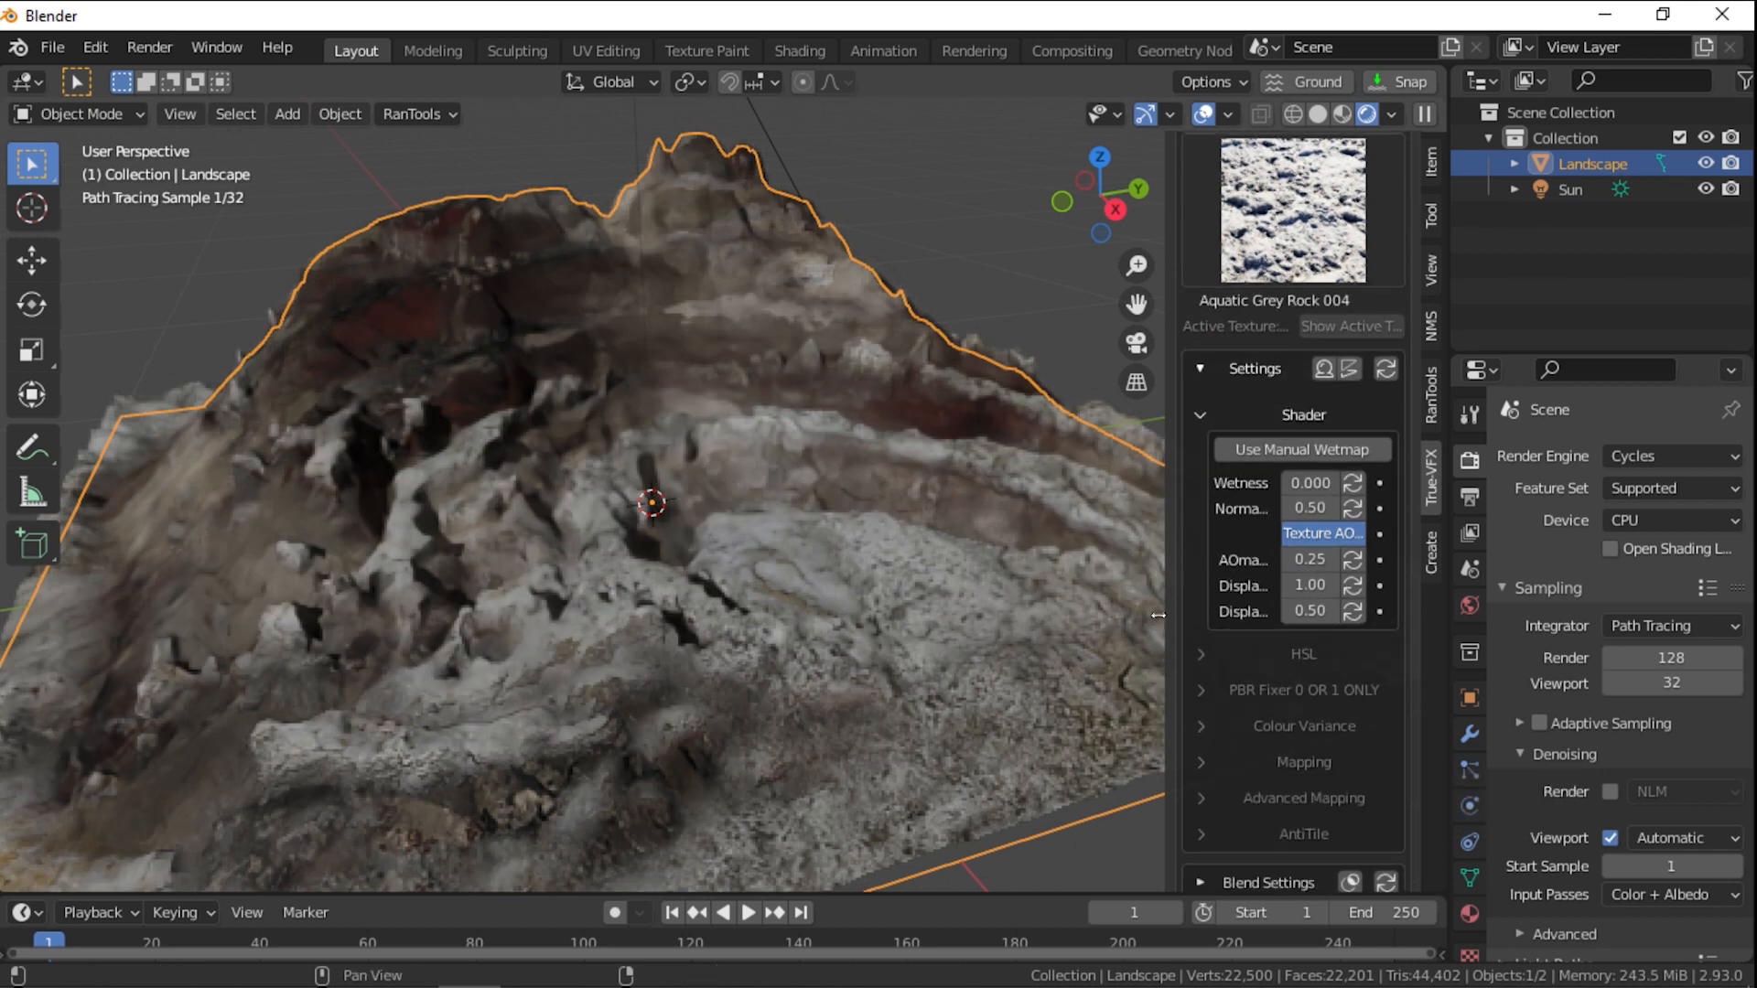
{"action": "scroll", "scroll_direction": "down", "scroll_amount": 3}
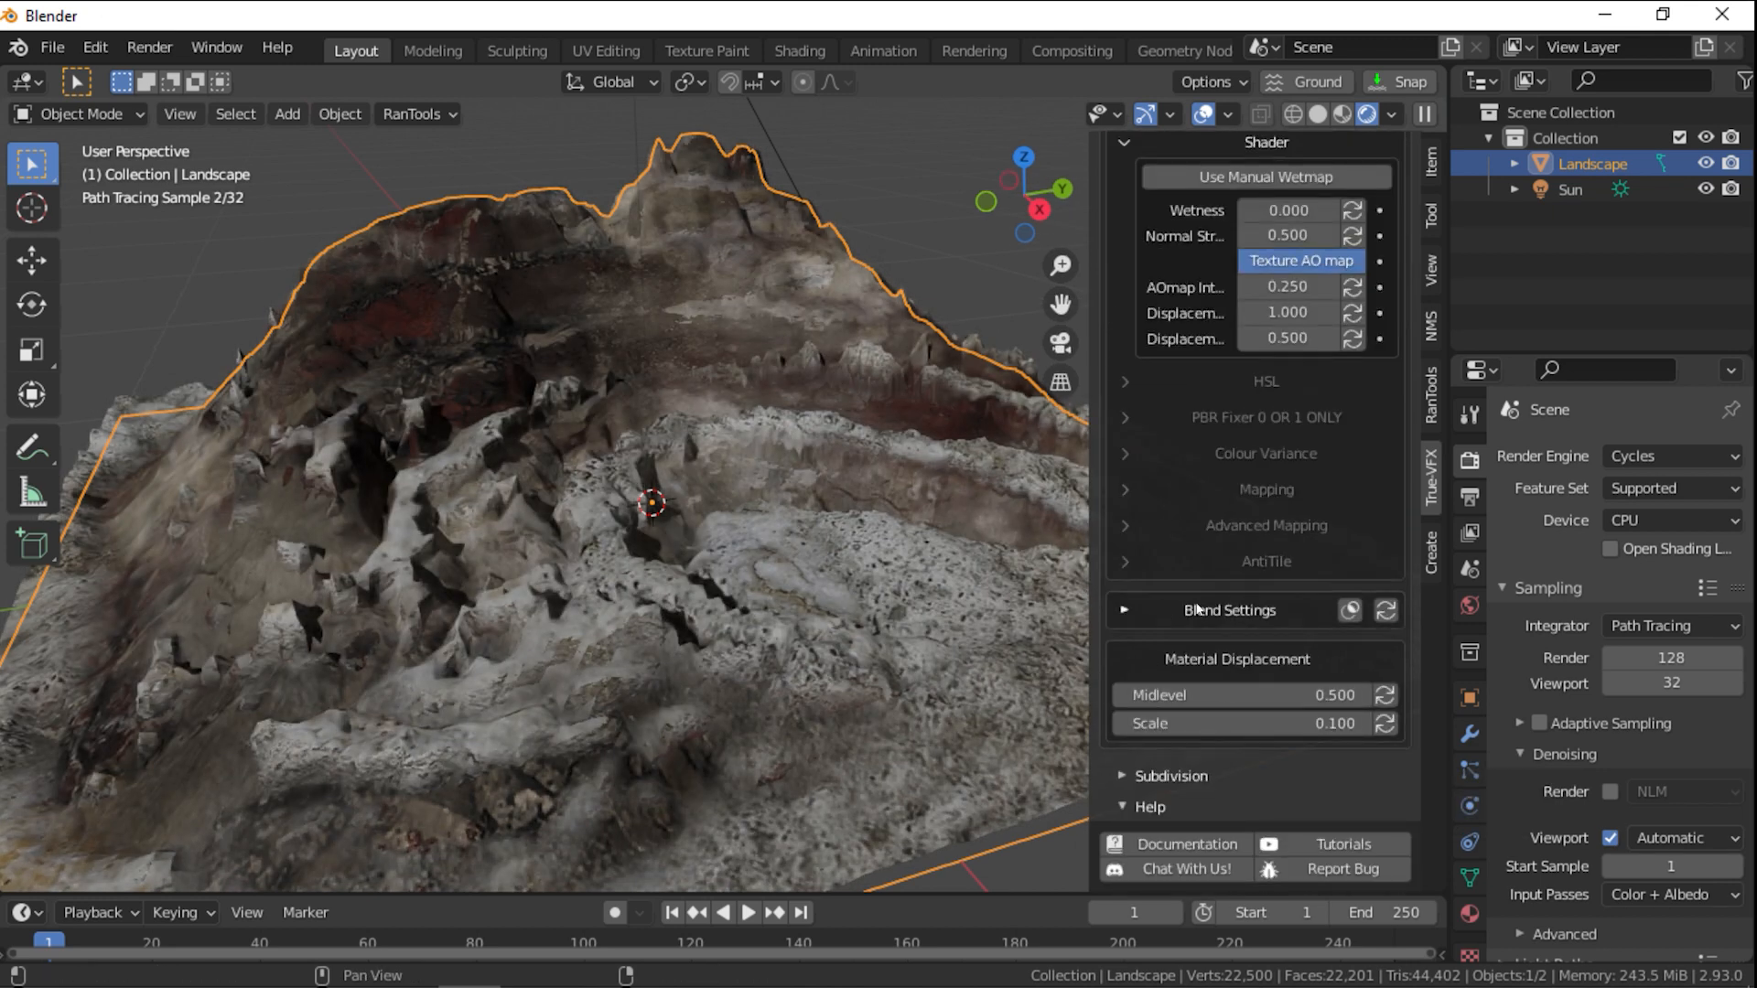
{"action": "left_click", "coordinate": [1121, 610]}
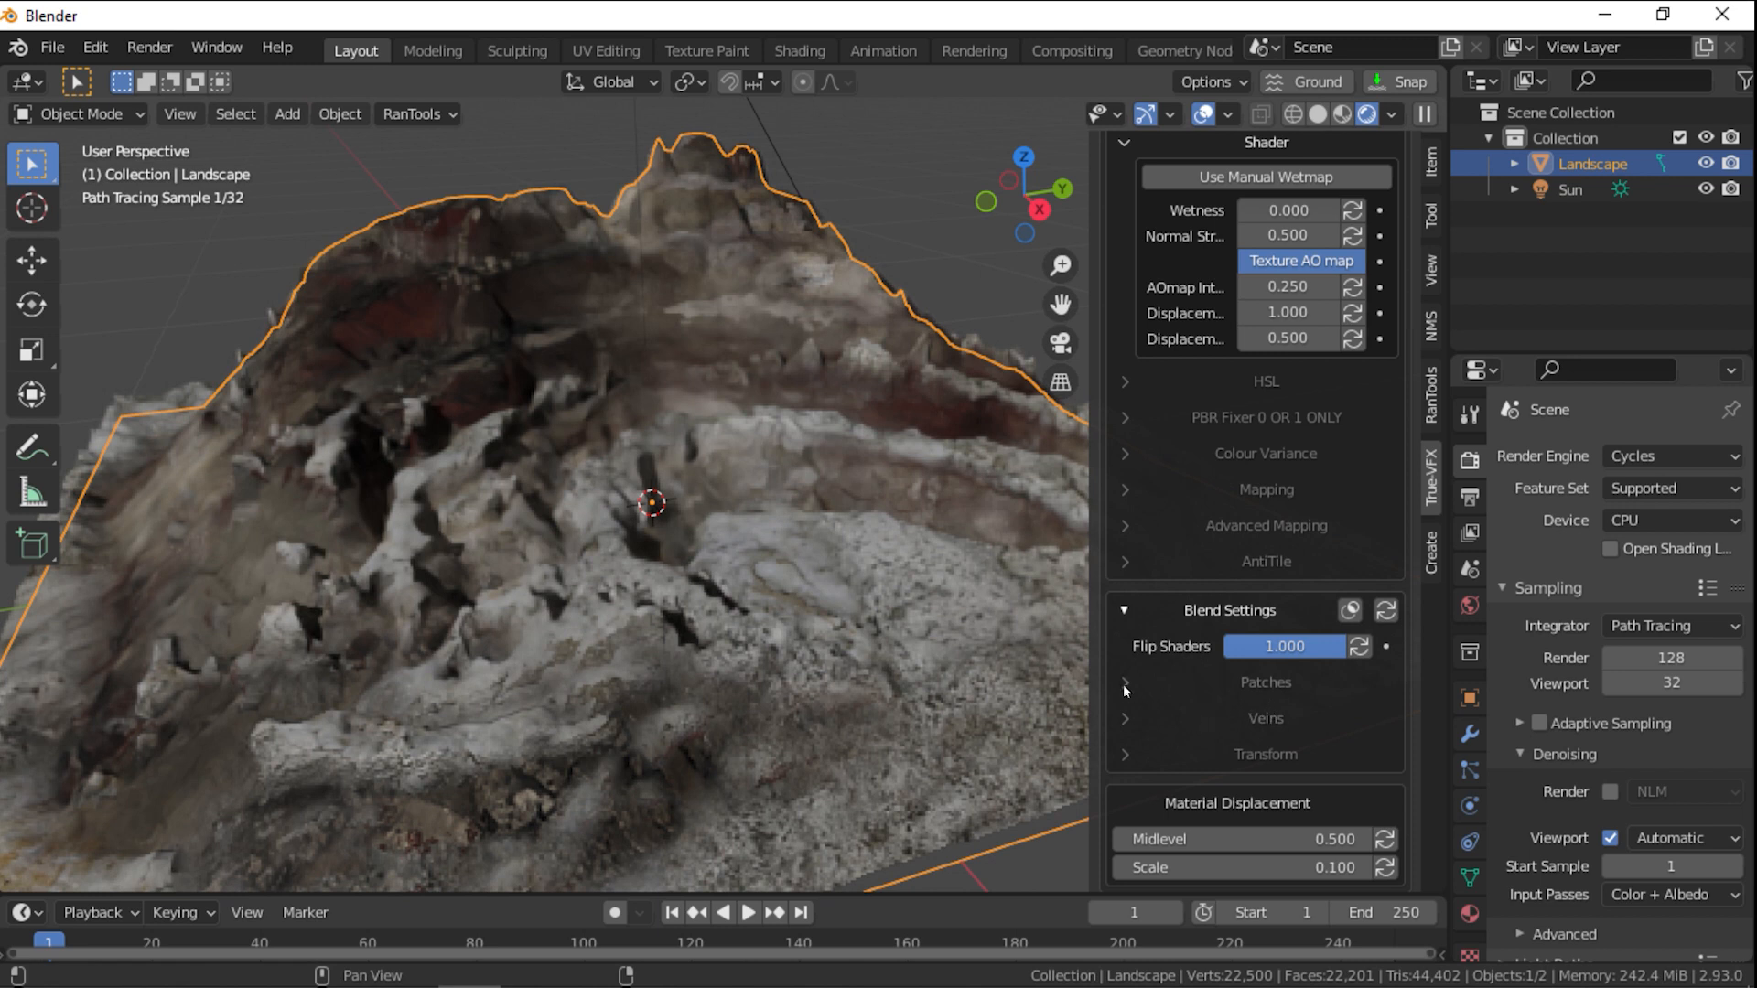
{"action": "left_click", "coordinate": [1124, 683]}
{"action": "type", "text": "2"}
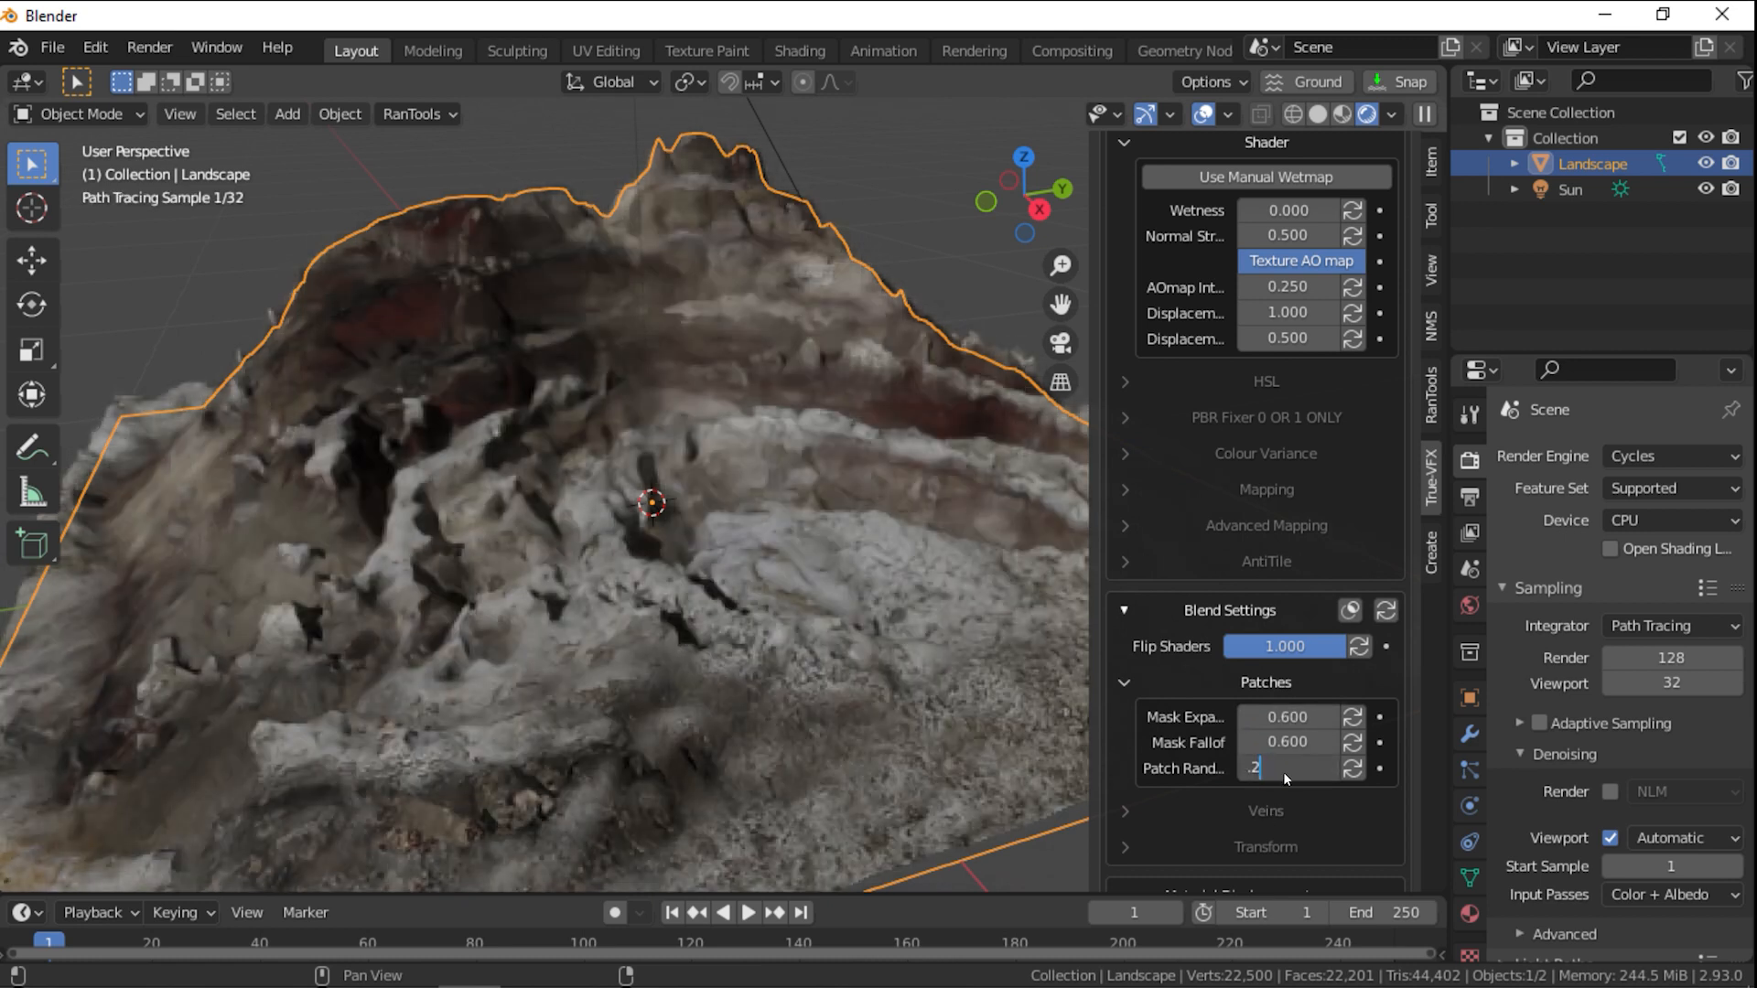
Set the Feature Set to Experimental and toggle Adaptive Subdivision
{"action": "left_click", "coordinate": [1292, 722]}
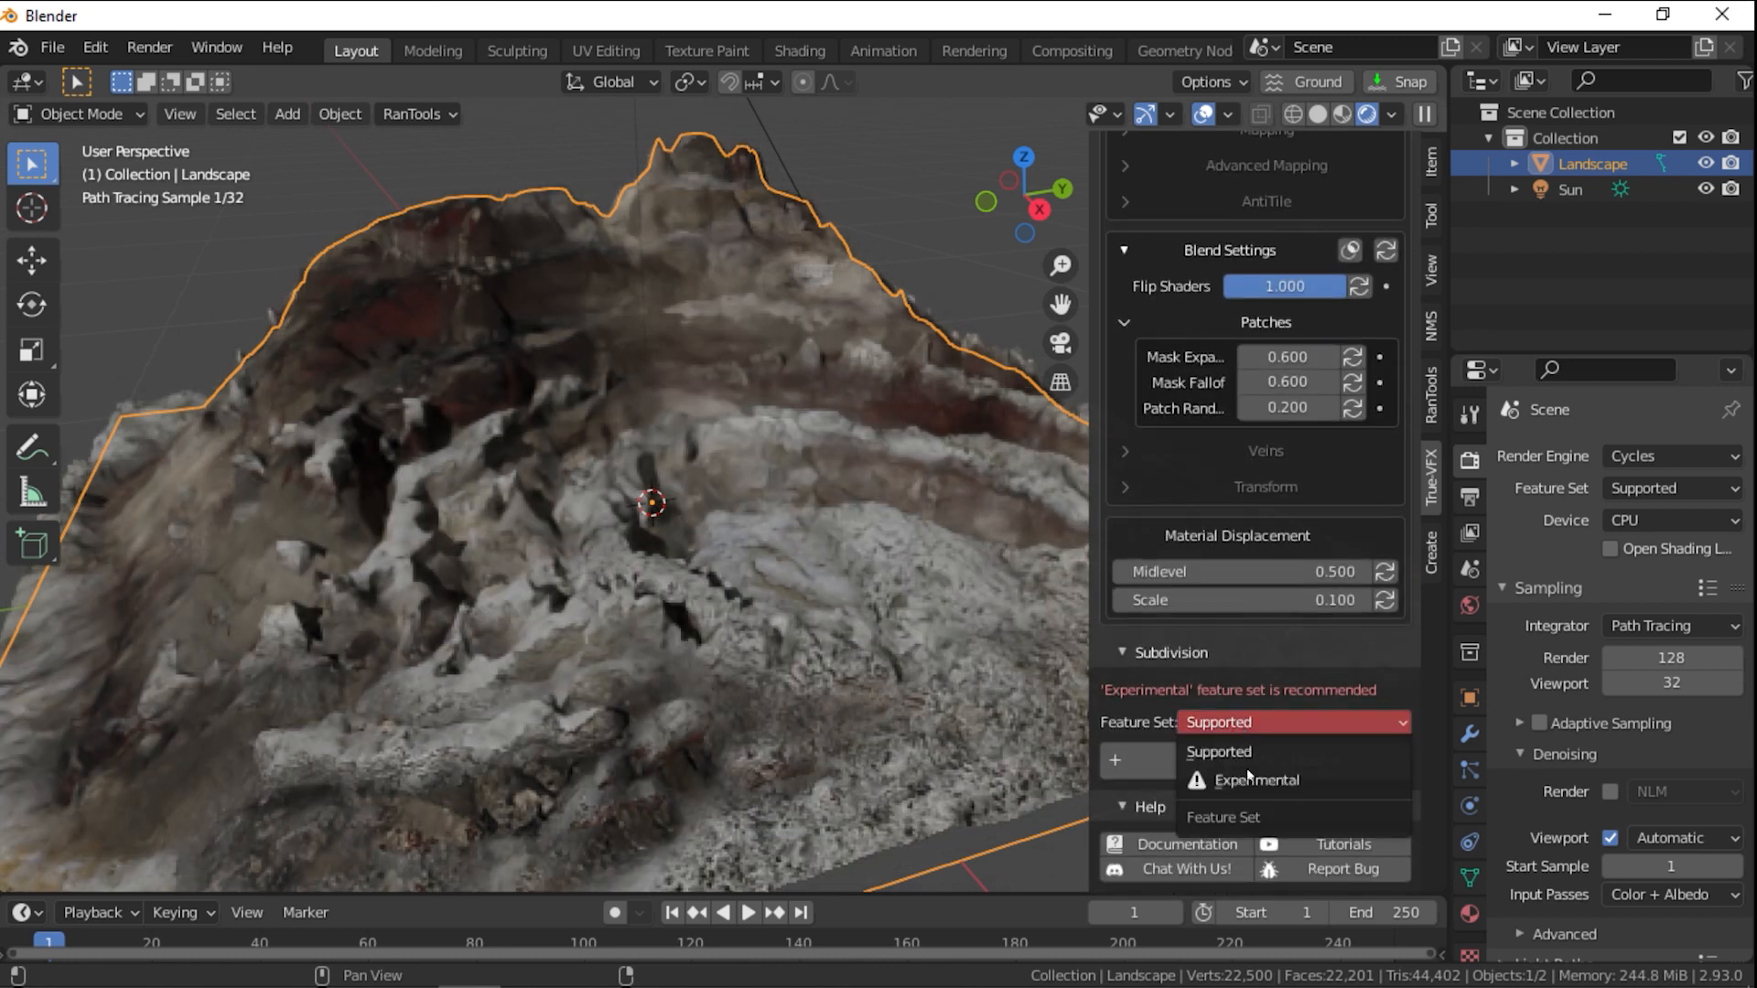
{"action": "left_click", "coordinate": [1254, 779]}
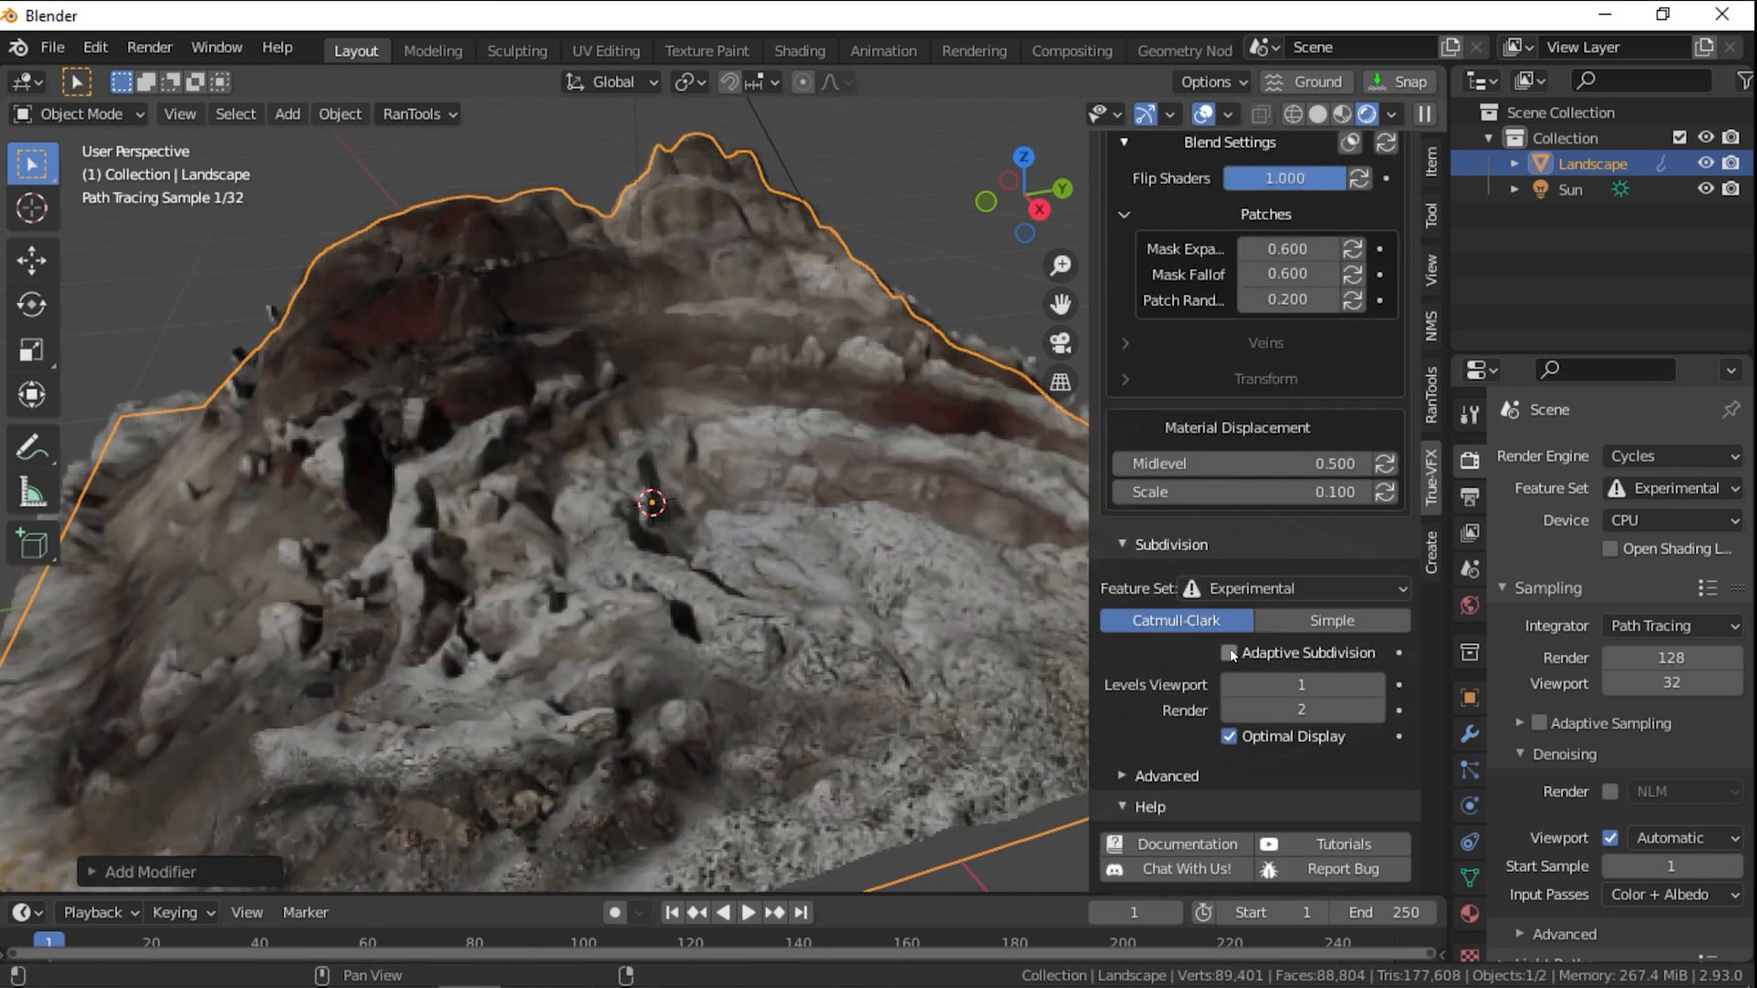
{"action": "left_click", "coordinate": [1229, 653]}
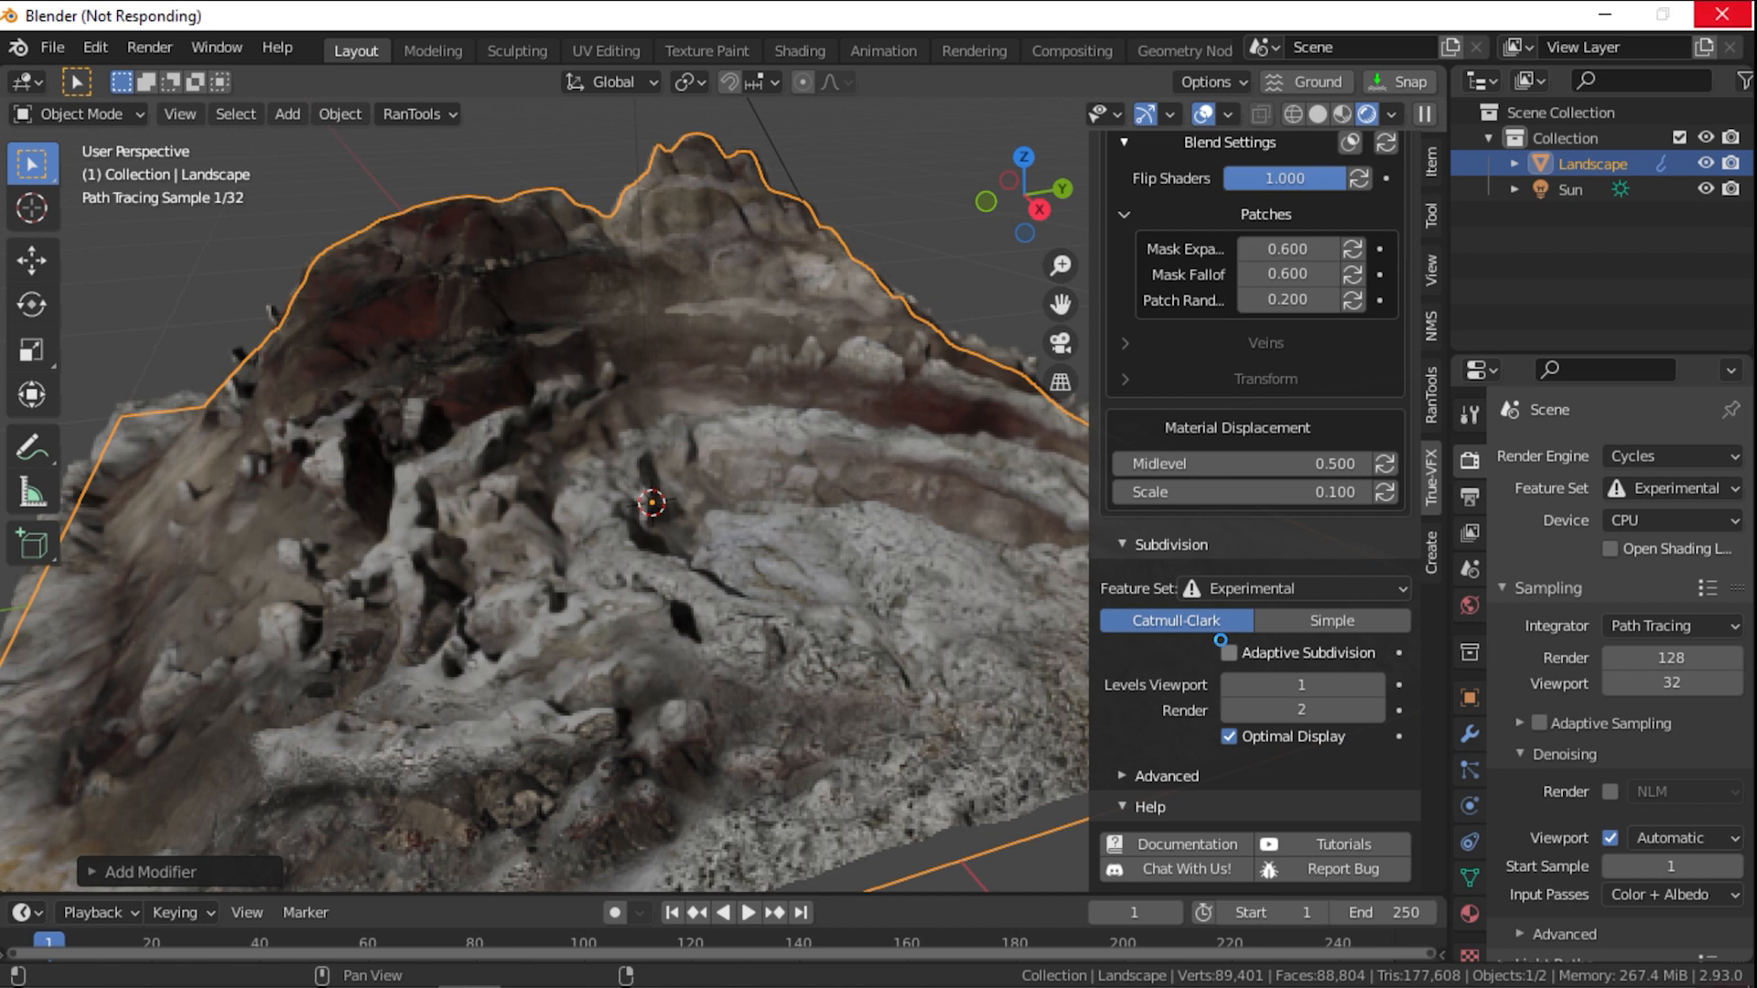
{"action": "left_click", "coordinate": [1229, 652]}
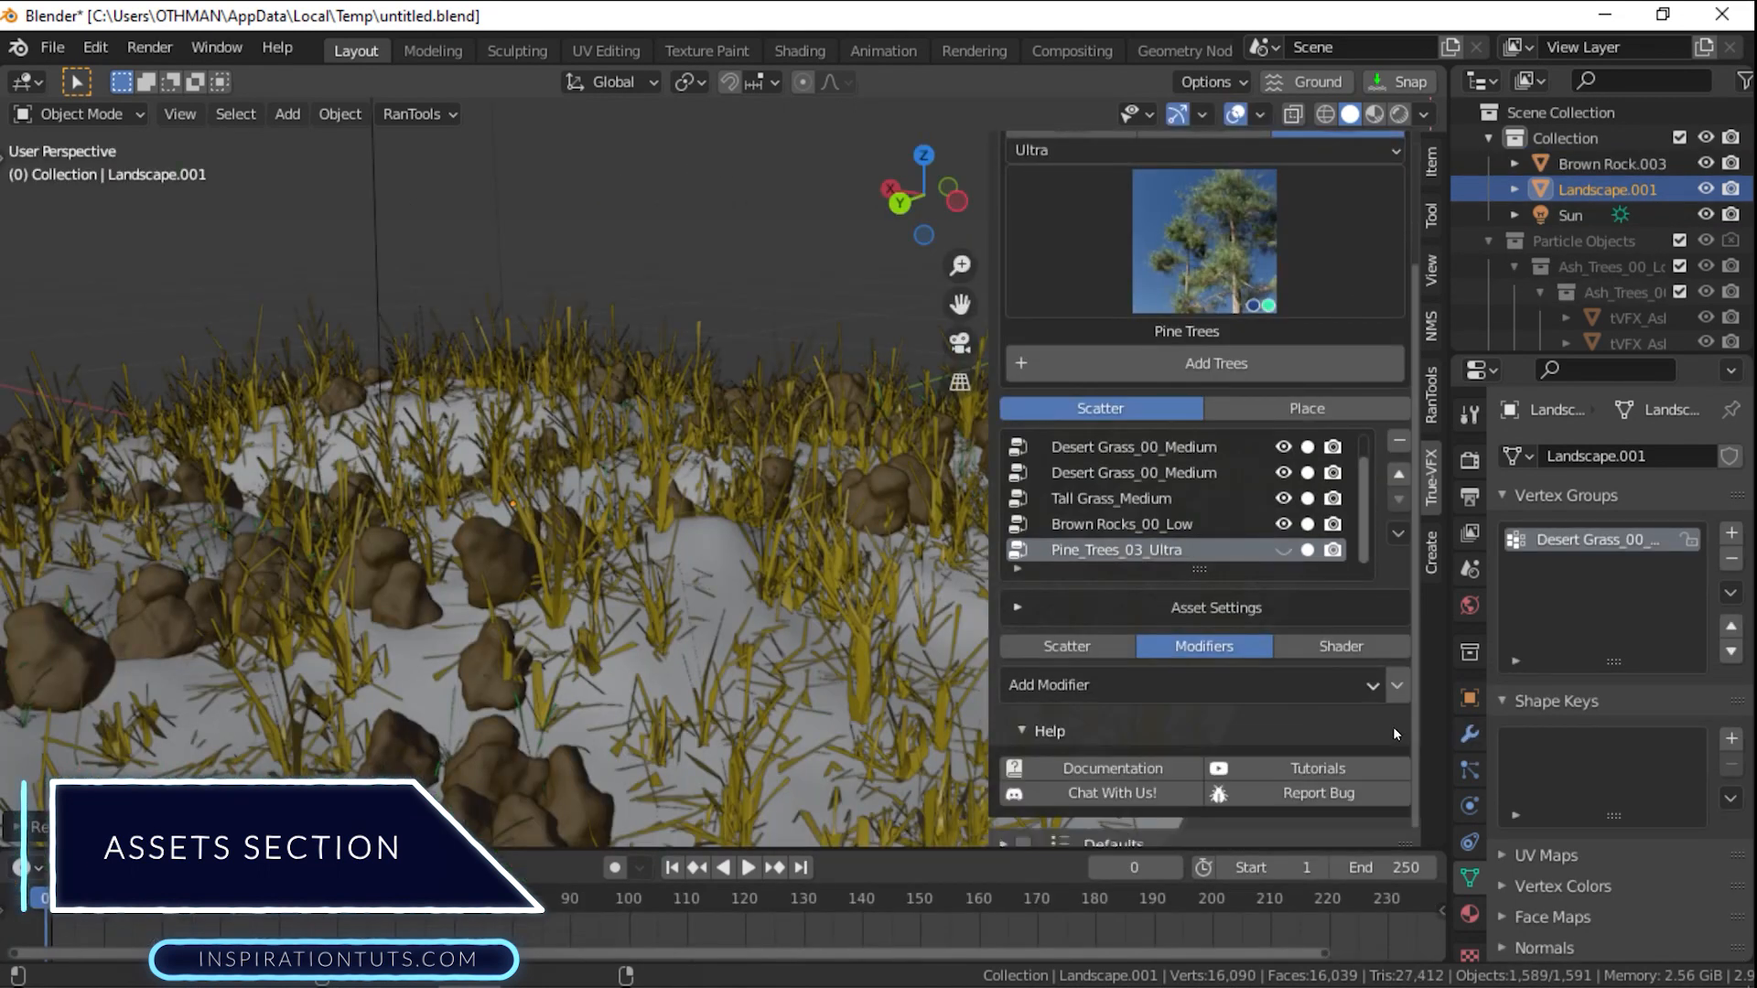
Add grass scatters and raise lawn grass Density Max to 1000, adjusting scale
{"action": "left_click", "coordinate": [1192, 684]}
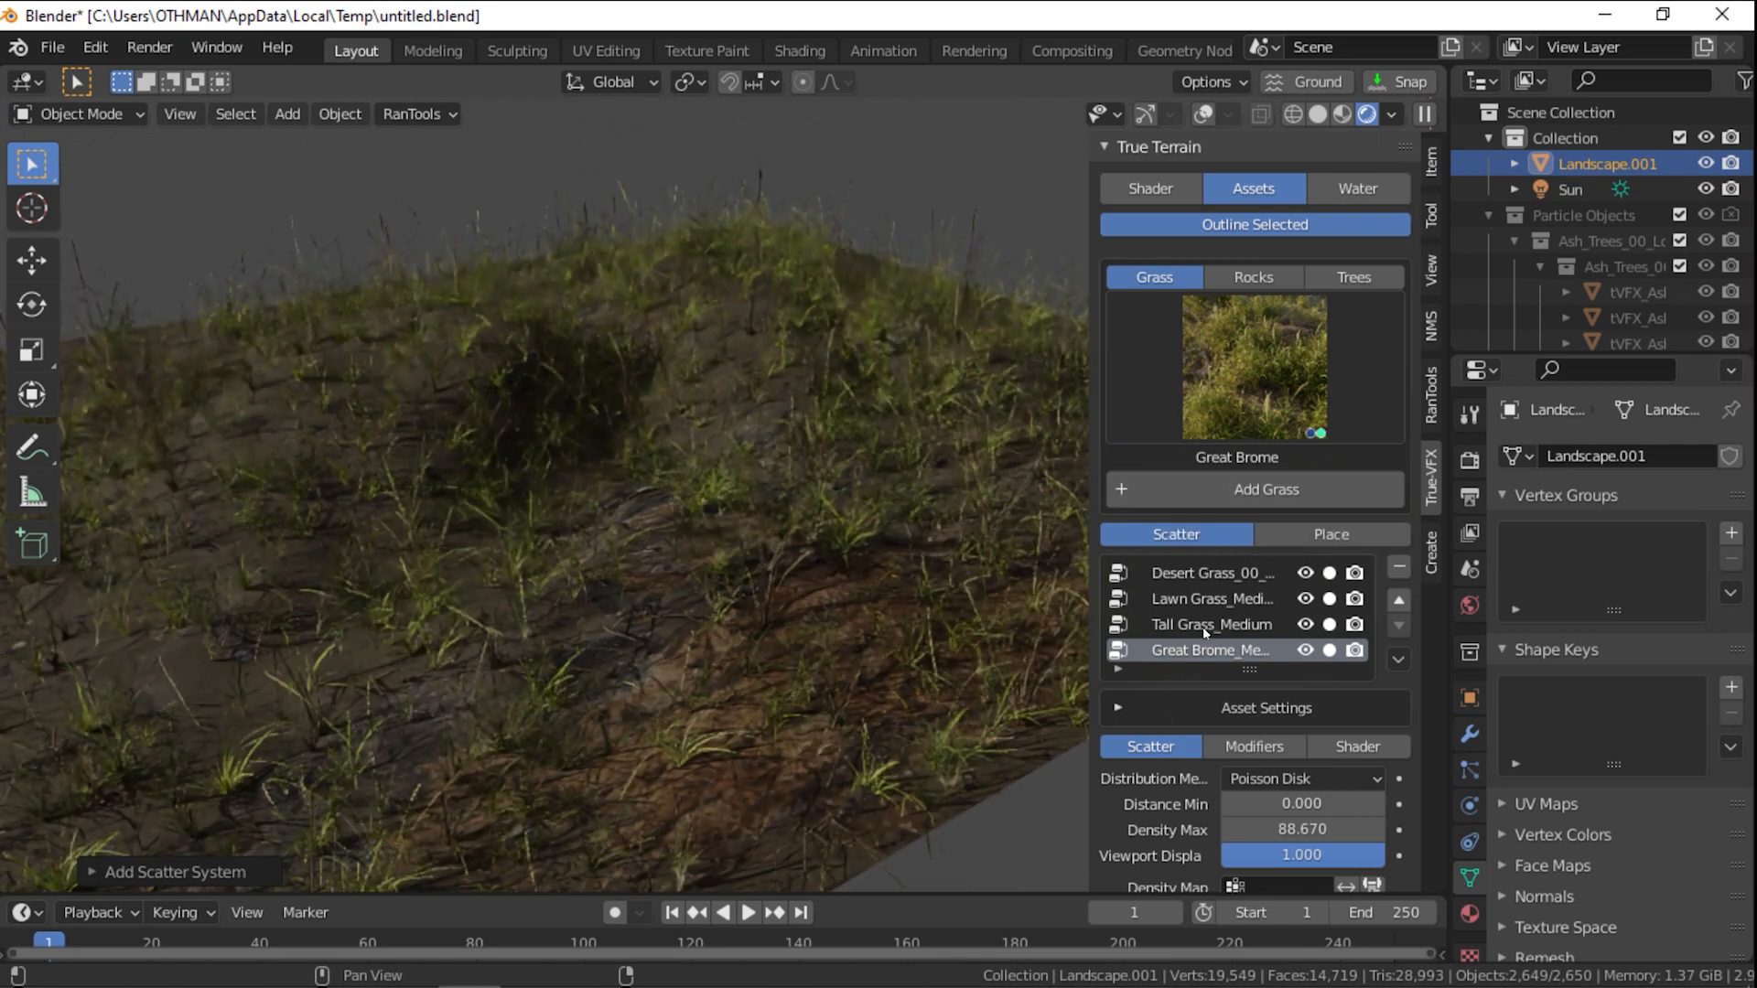
{"action": "left_click", "coordinate": [1253, 277]}
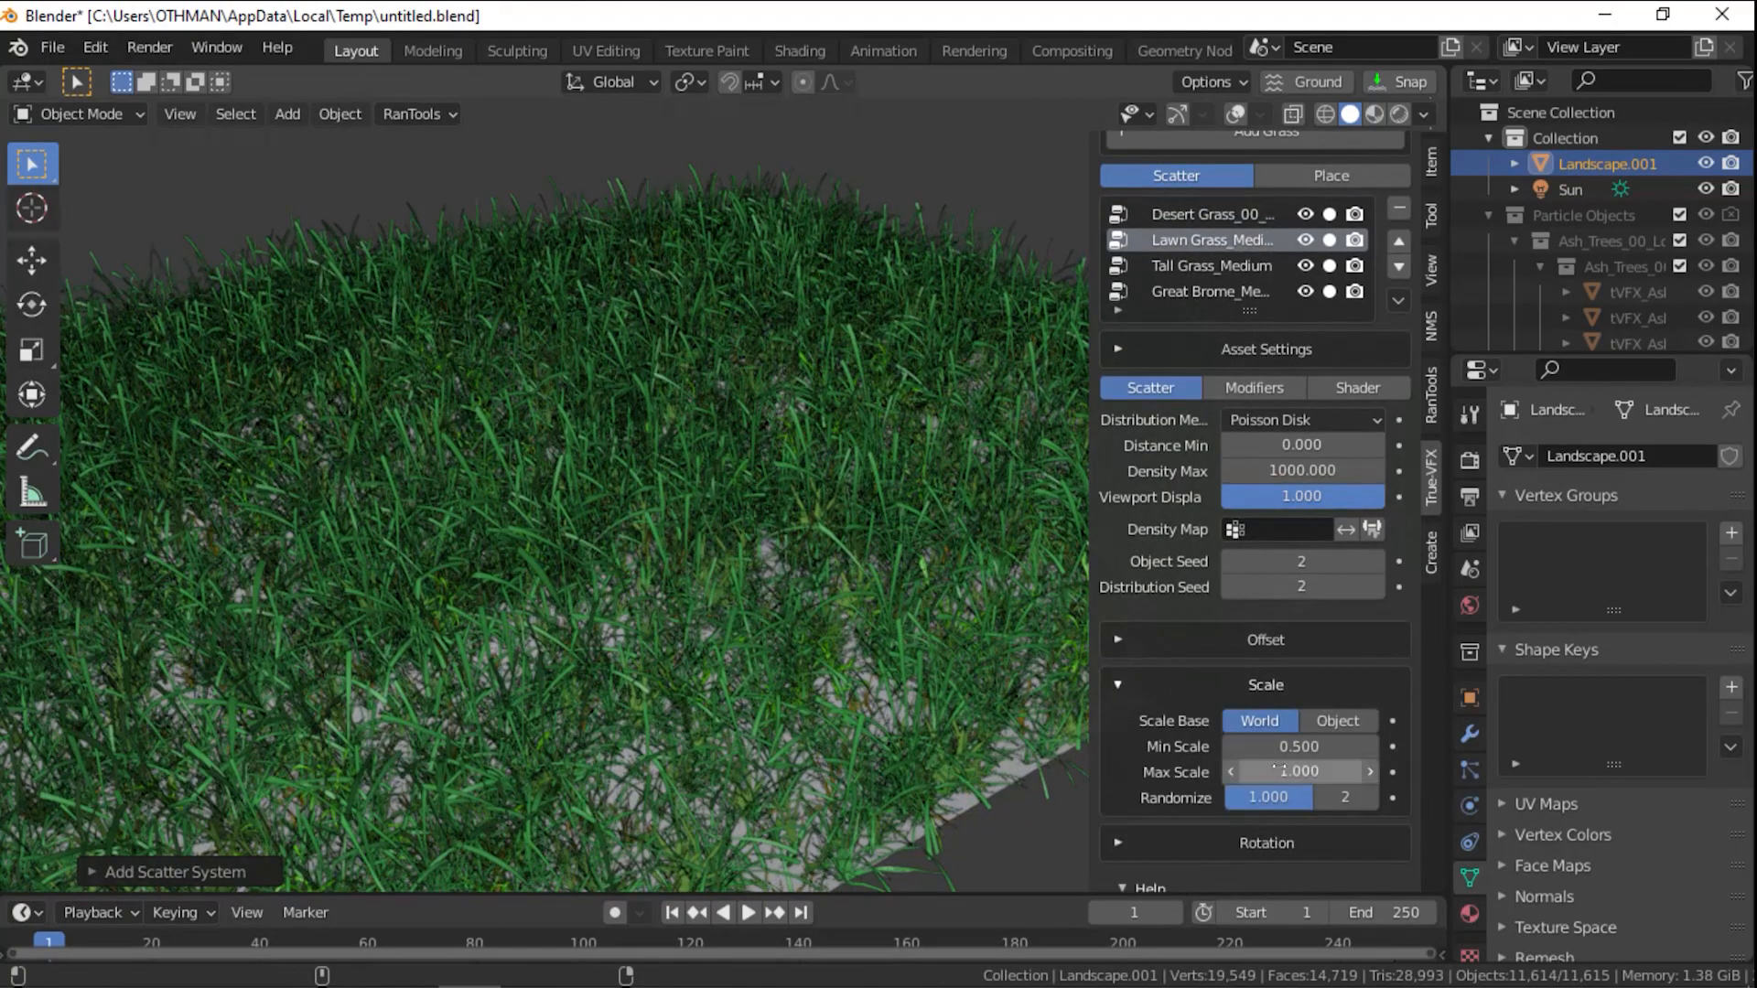
{"action": "left_click", "coordinate": [1210, 264]}
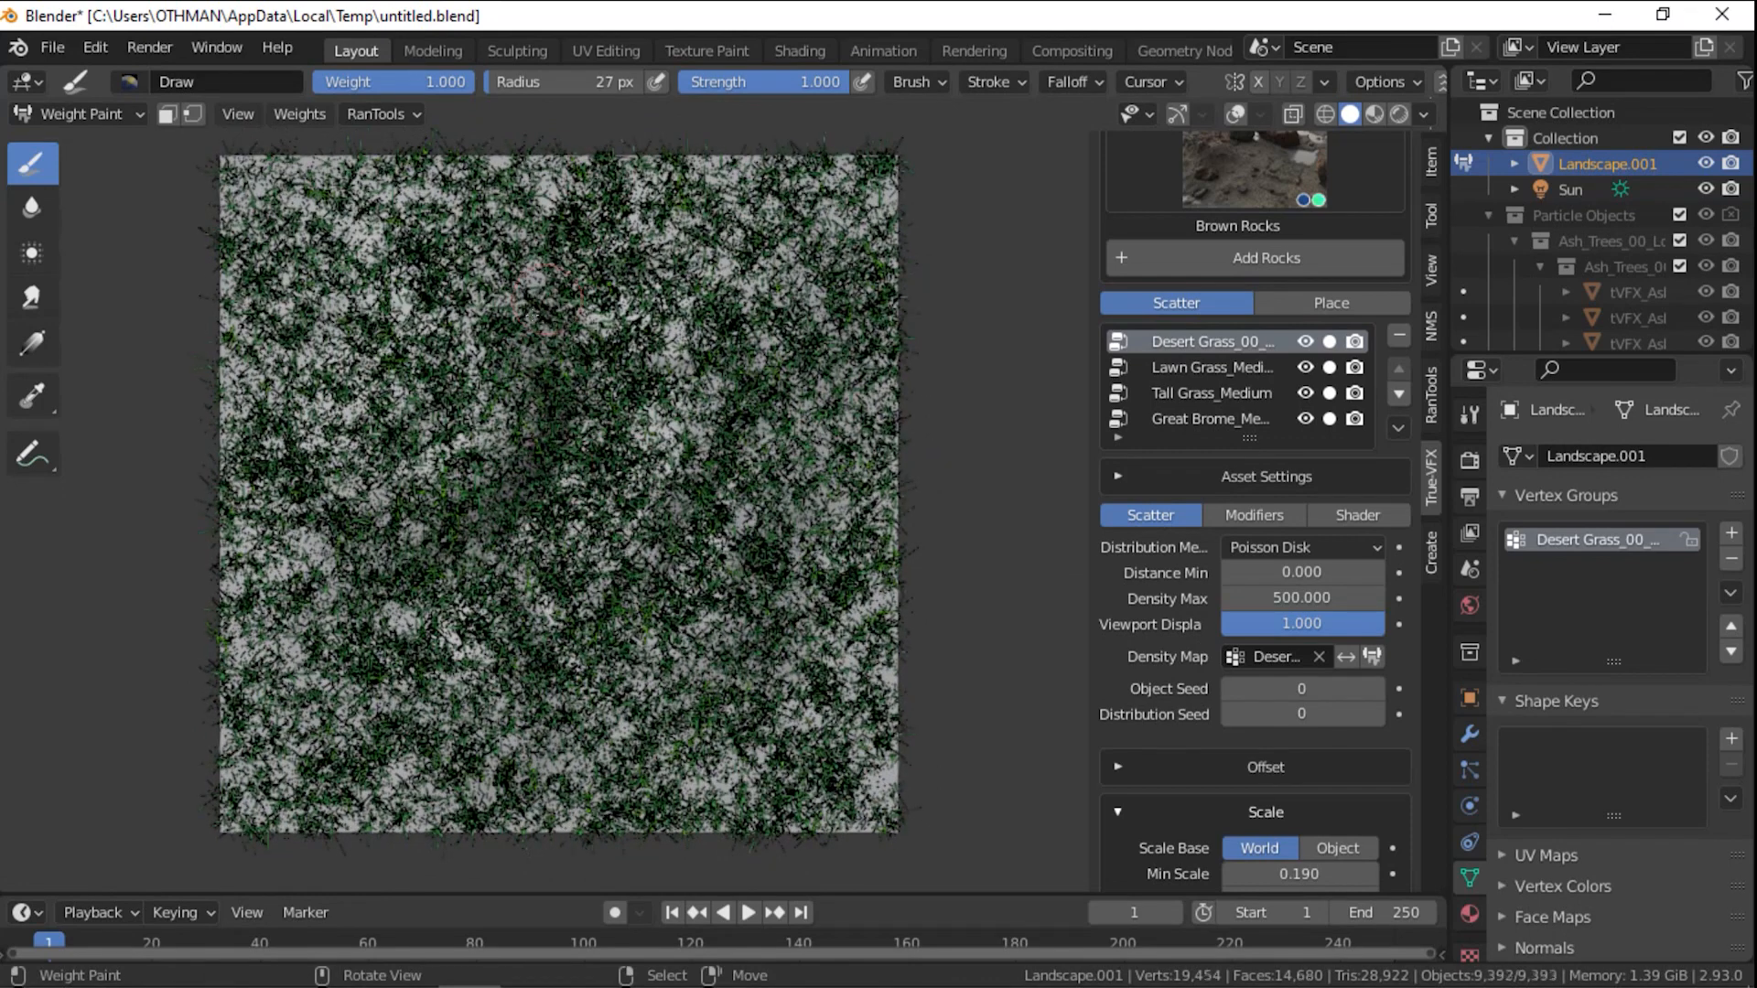
Weight-paint branching red streaks for the Desert Grass vertex group from top view
{"action": "left_click", "coordinate": [135, 263]}
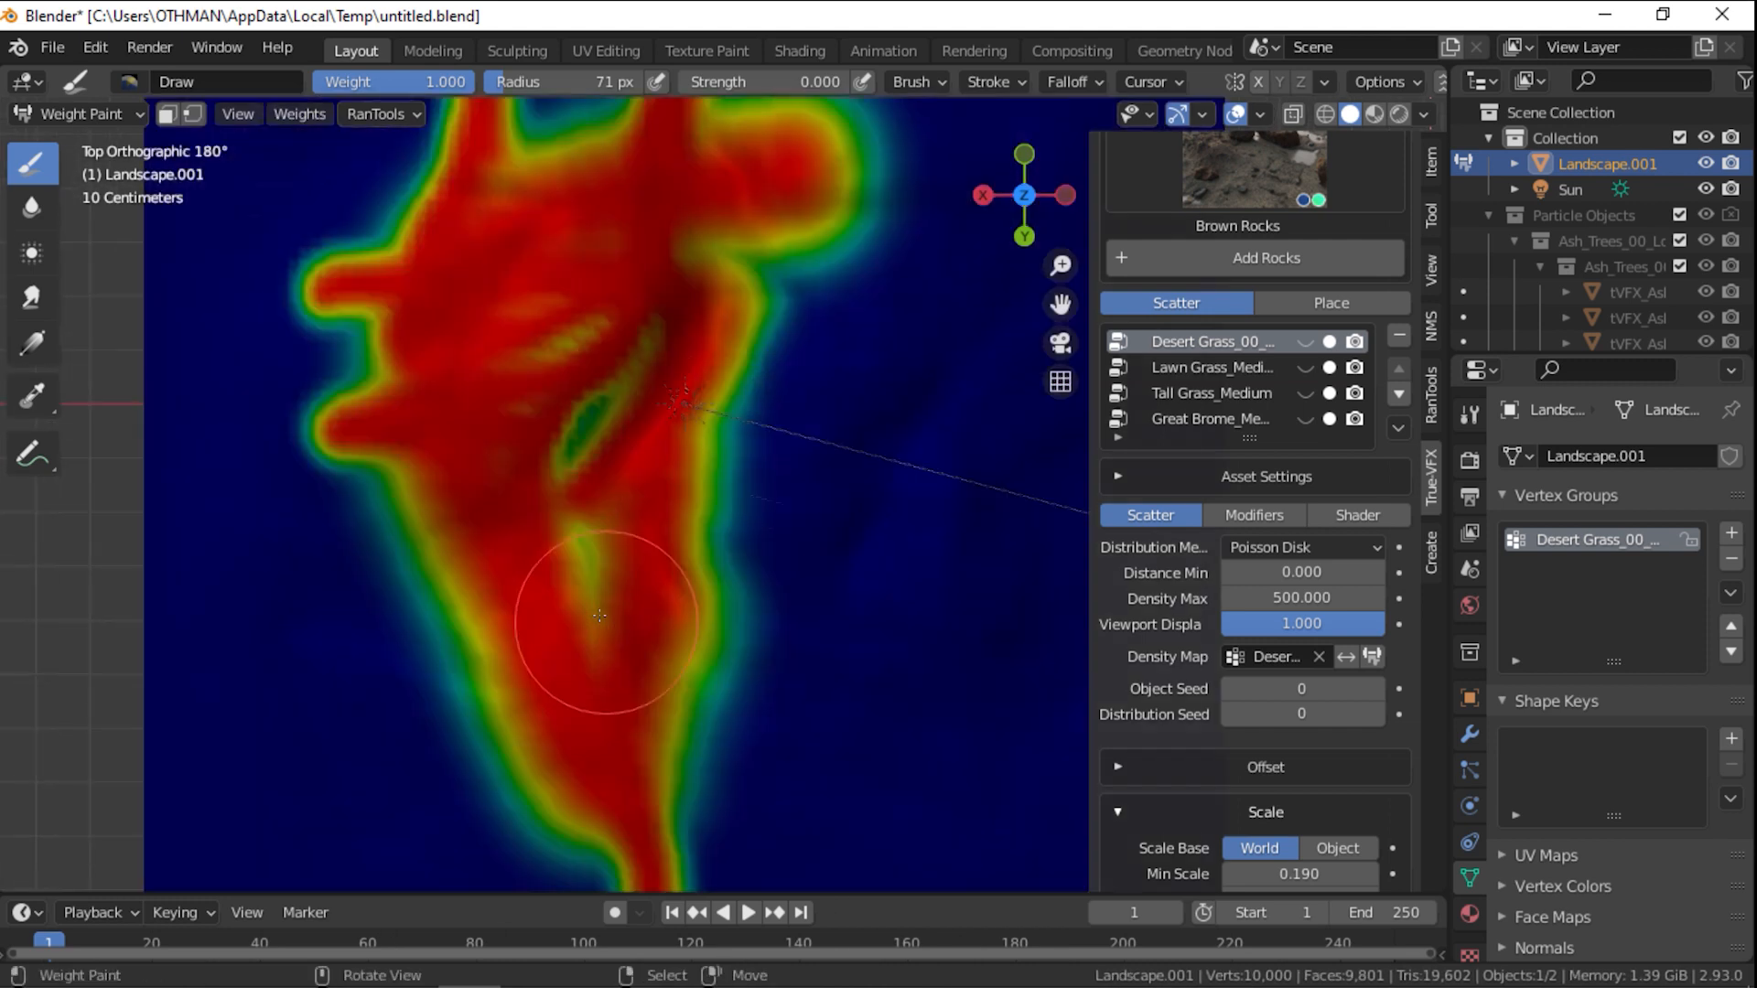
{"action": "scroll", "scroll_direction": "down", "scroll_amount": 3}
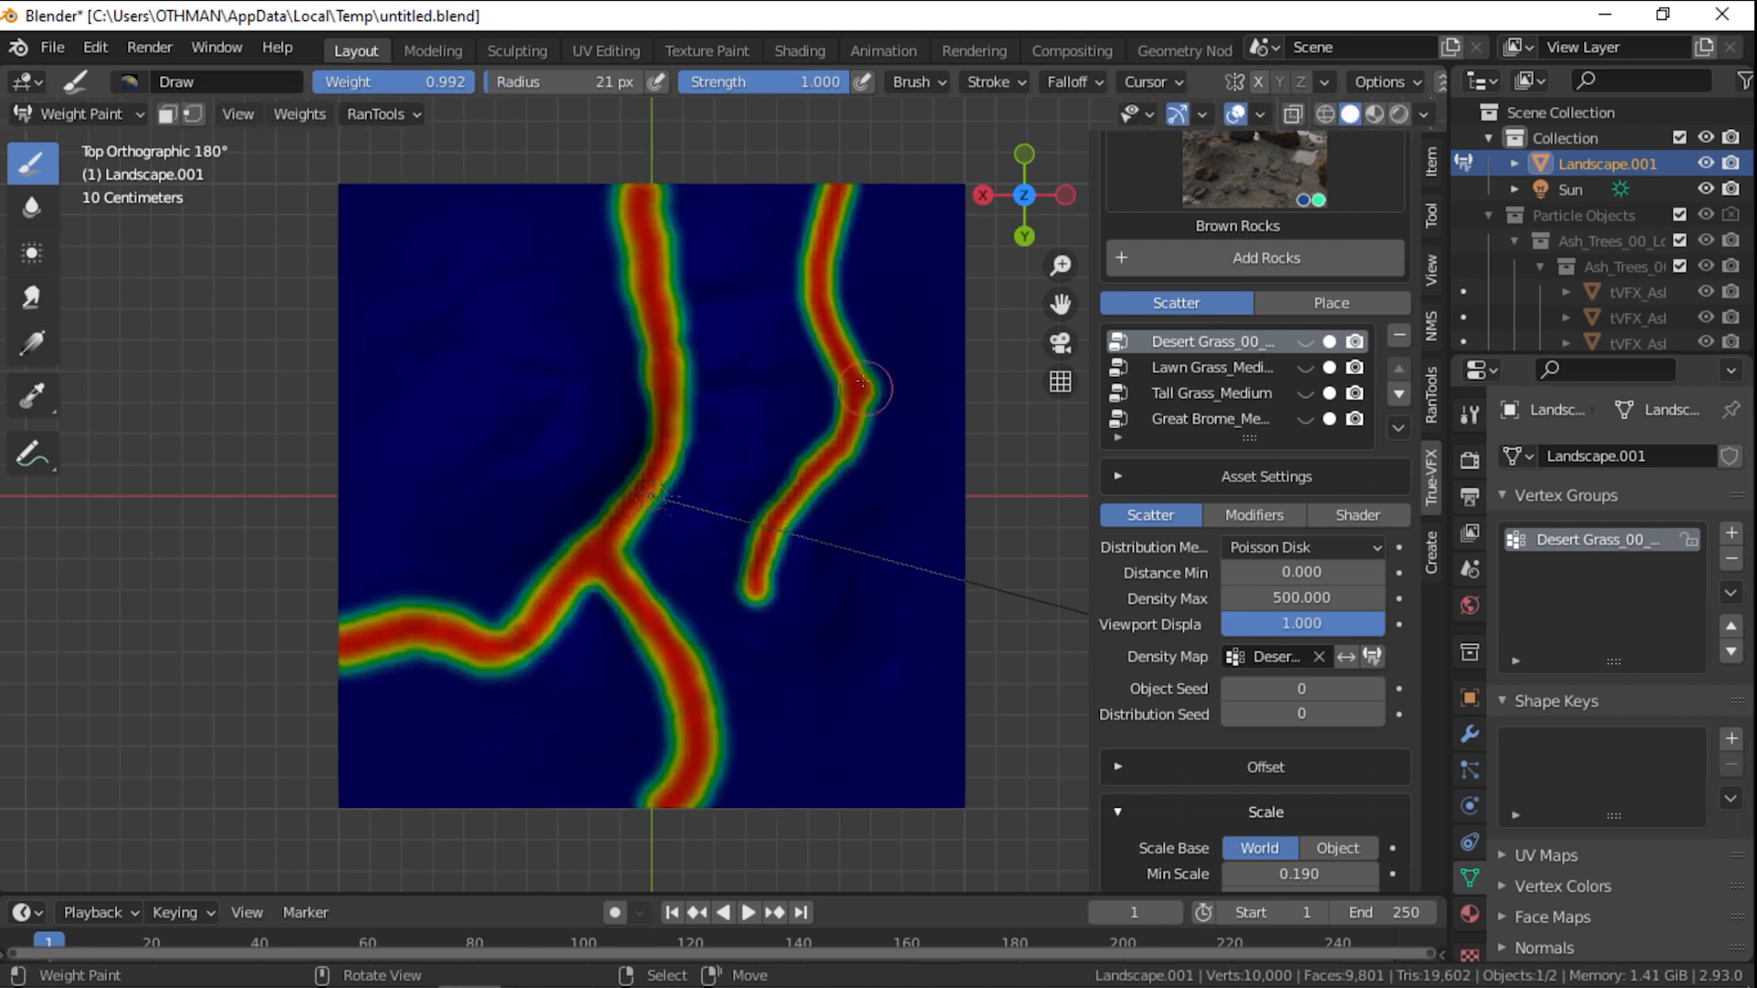
{"action": "left_click_drag", "start_coordinate": [863, 386], "coordinate": [902, 765]}
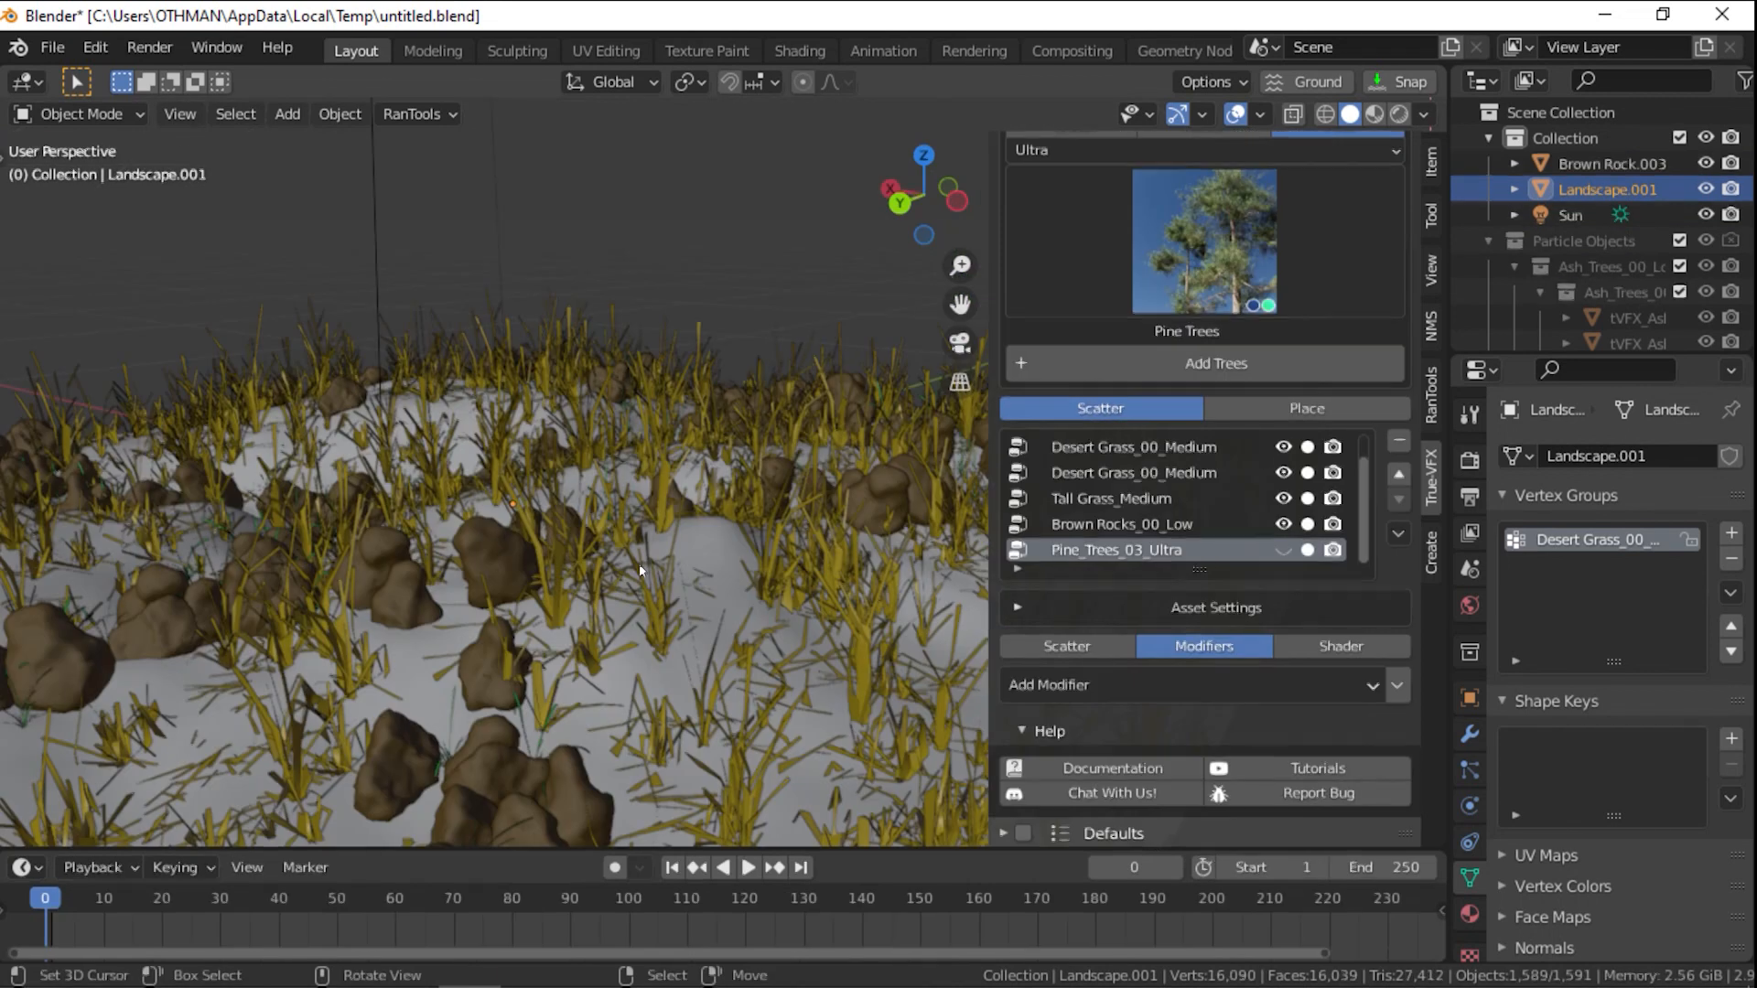
Give the desert grass scatter a Height Mask with Min Height Falloff 0.130
{"action": "left_click", "coordinate": [1192, 684]}
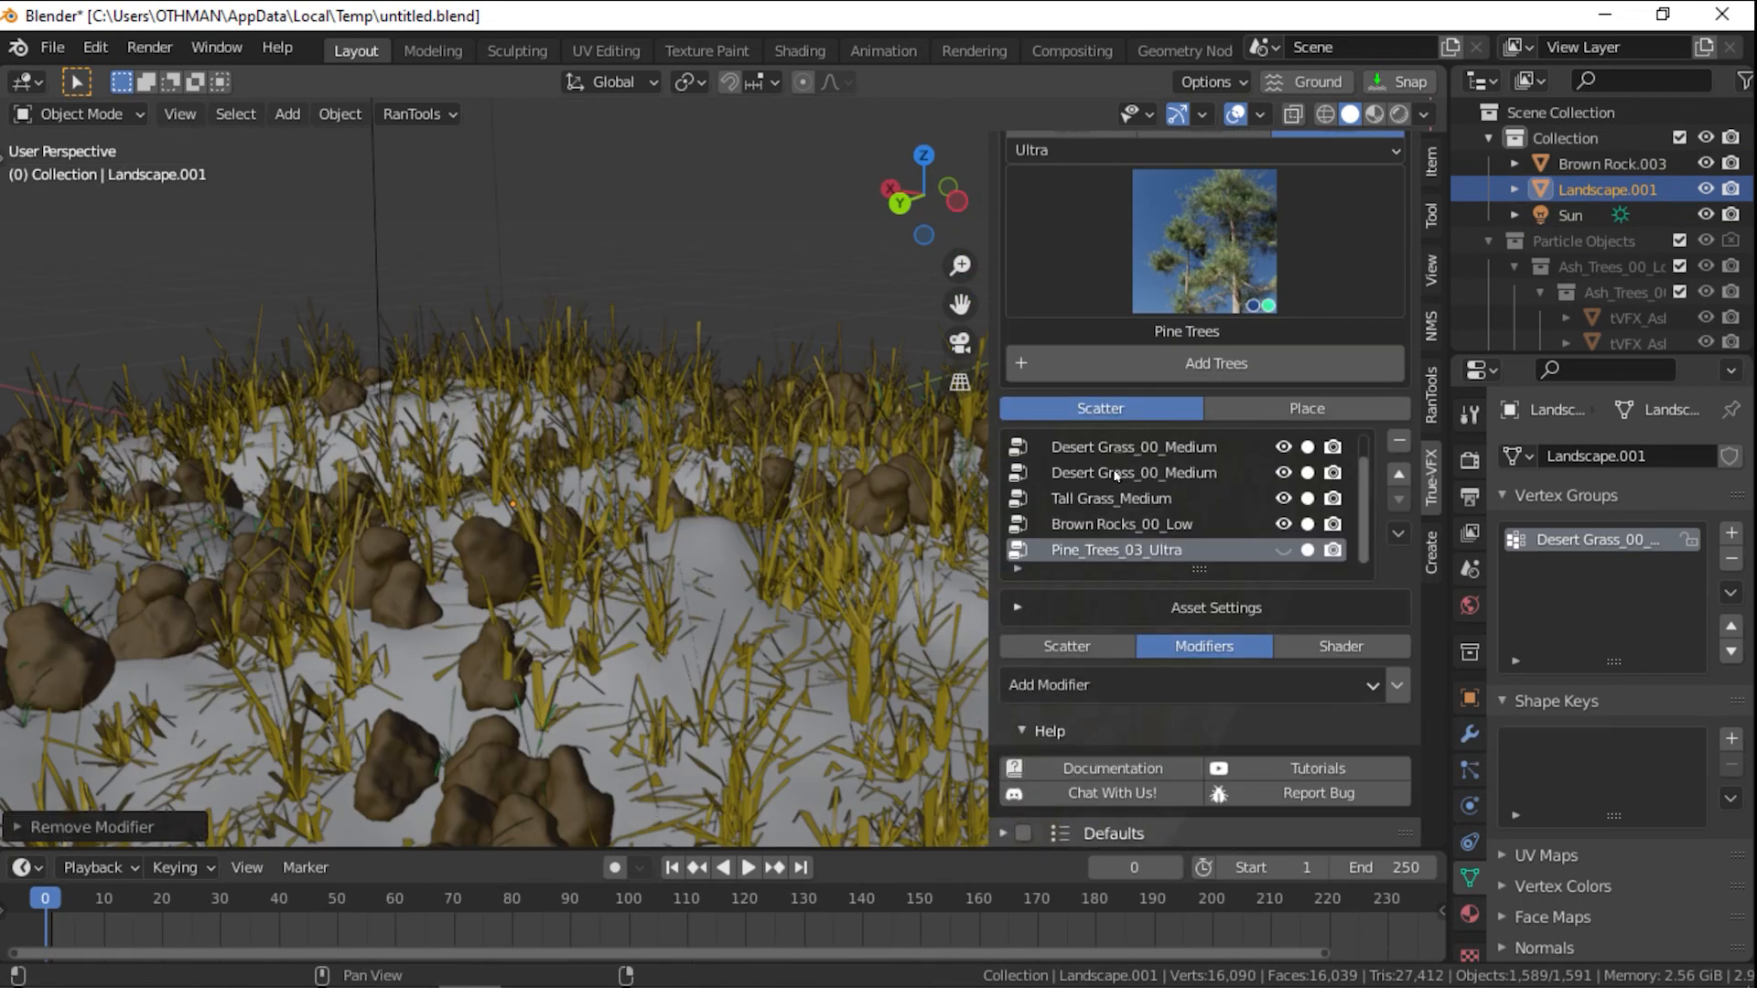
{"action": "left_click", "coordinate": [1192, 684]}
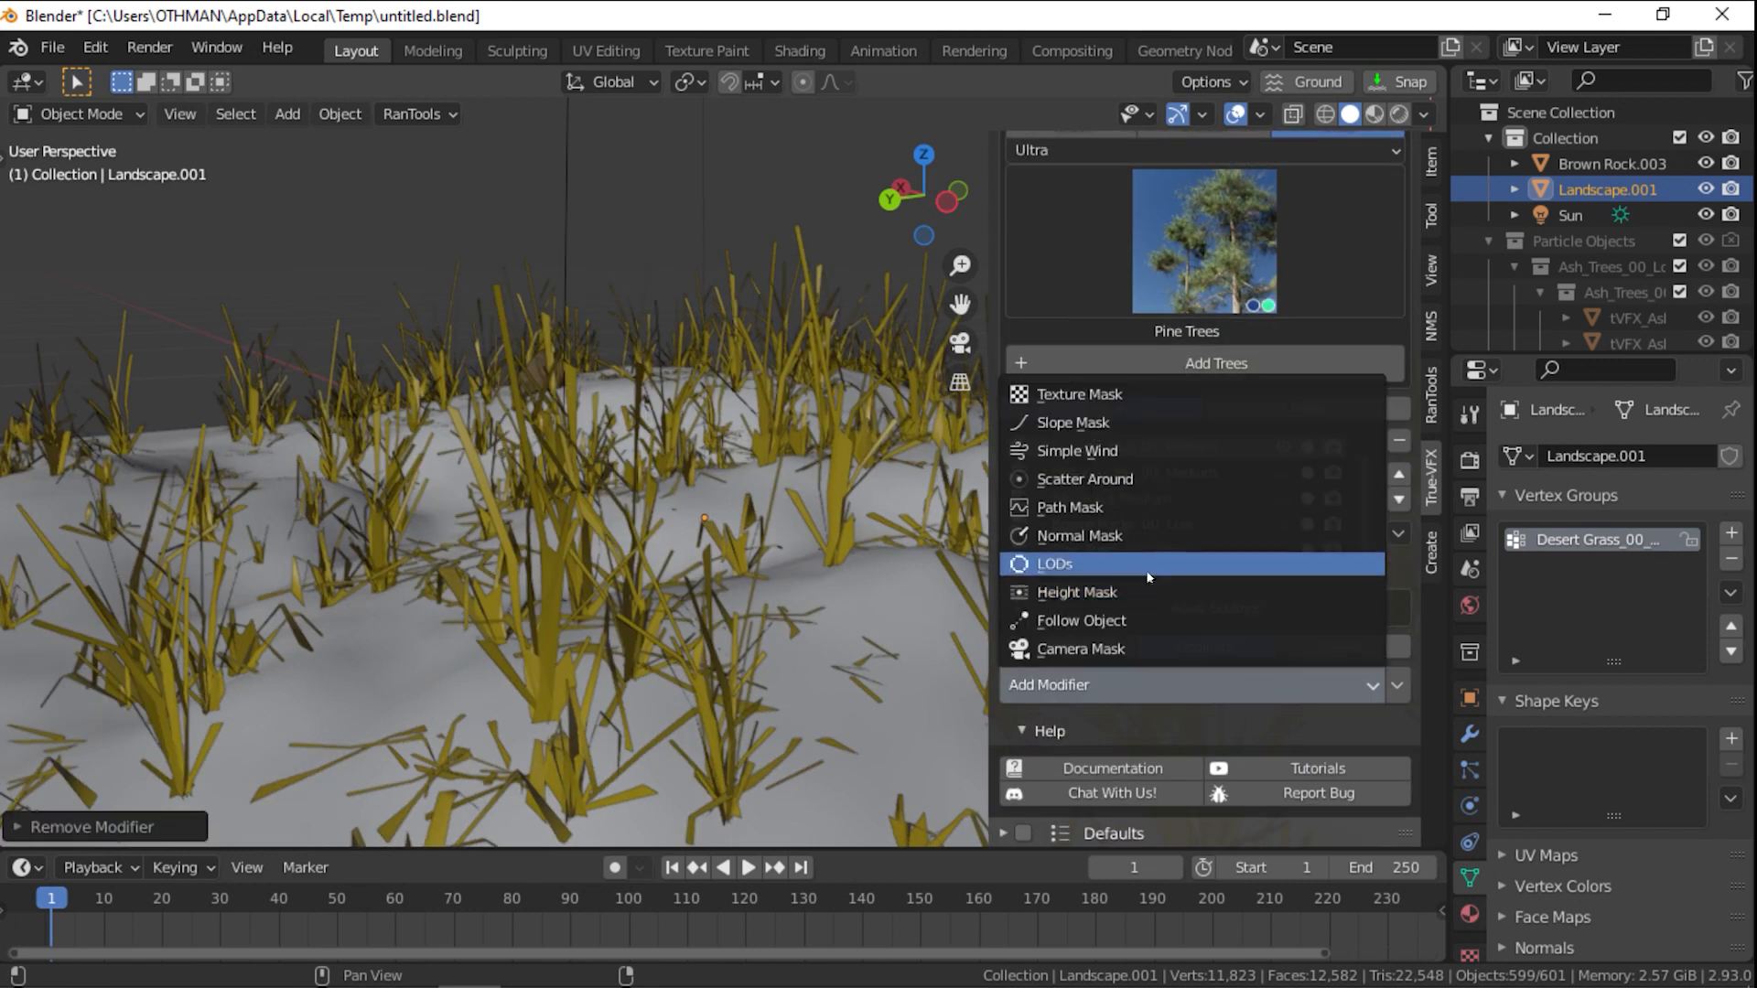
{"action": "left_click", "coordinate": [1078, 593]}
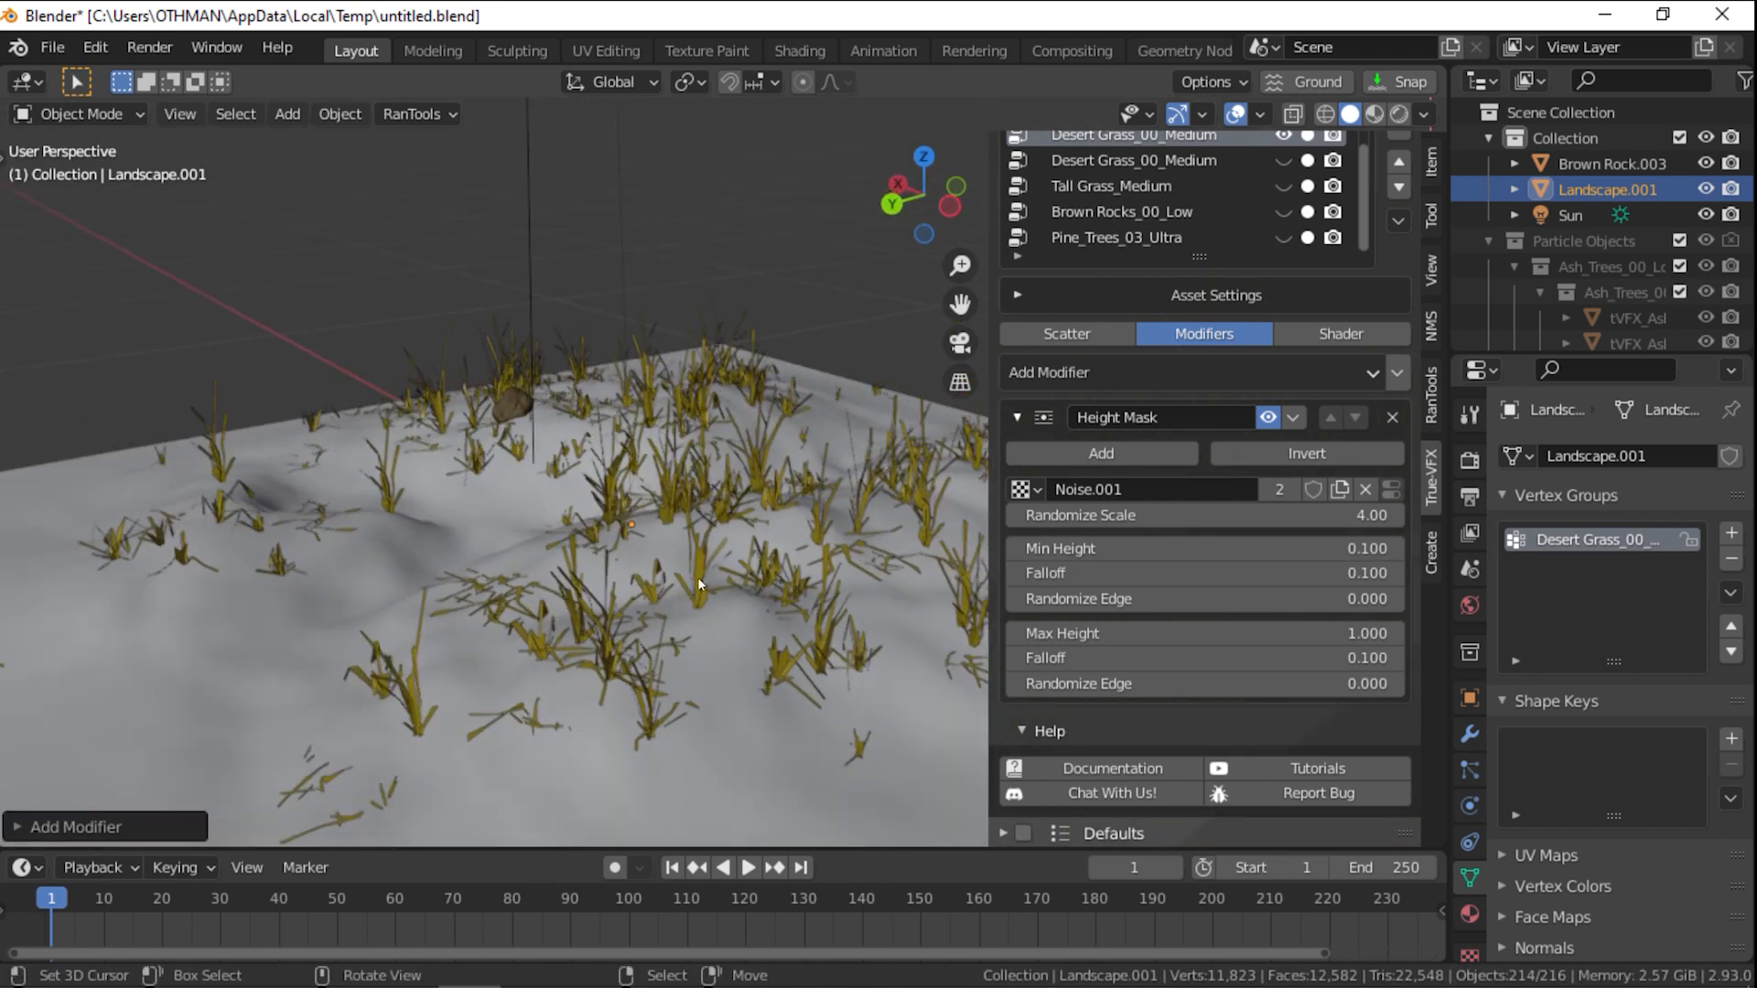
{"action": "left_click_drag", "start_coordinate": [1120, 573], "coordinate": [1205, 573]}
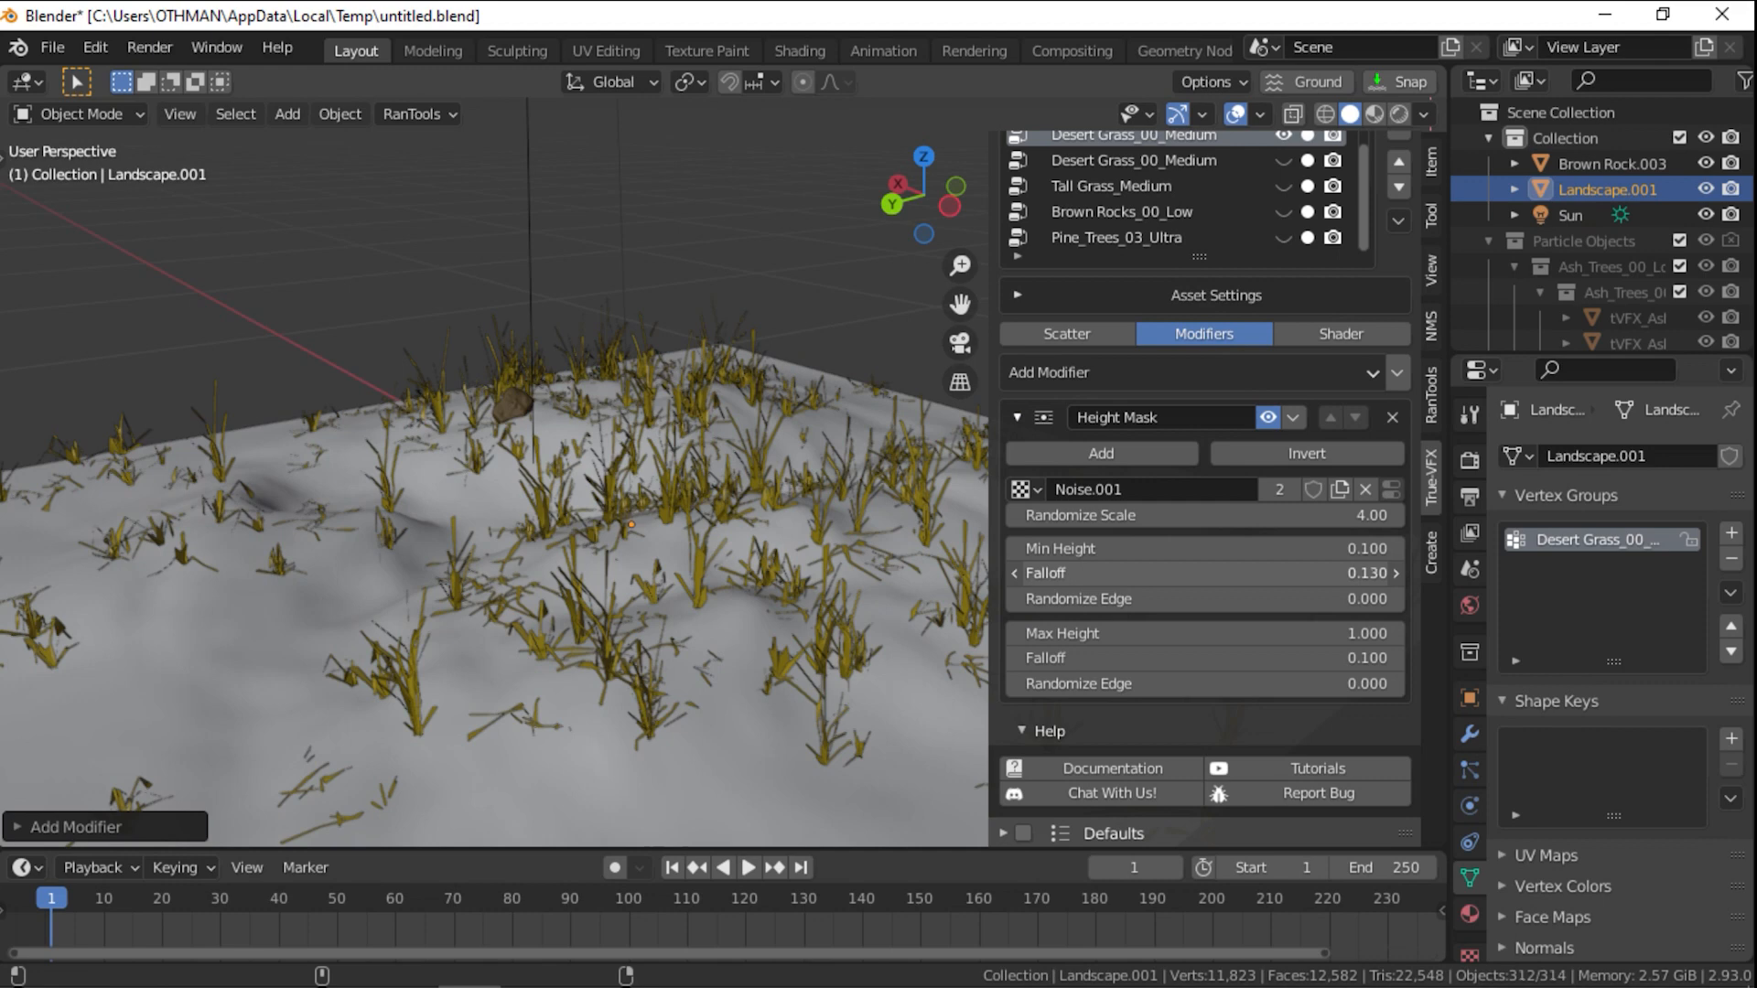
{"action": "left_click", "coordinate": [1339, 595]}
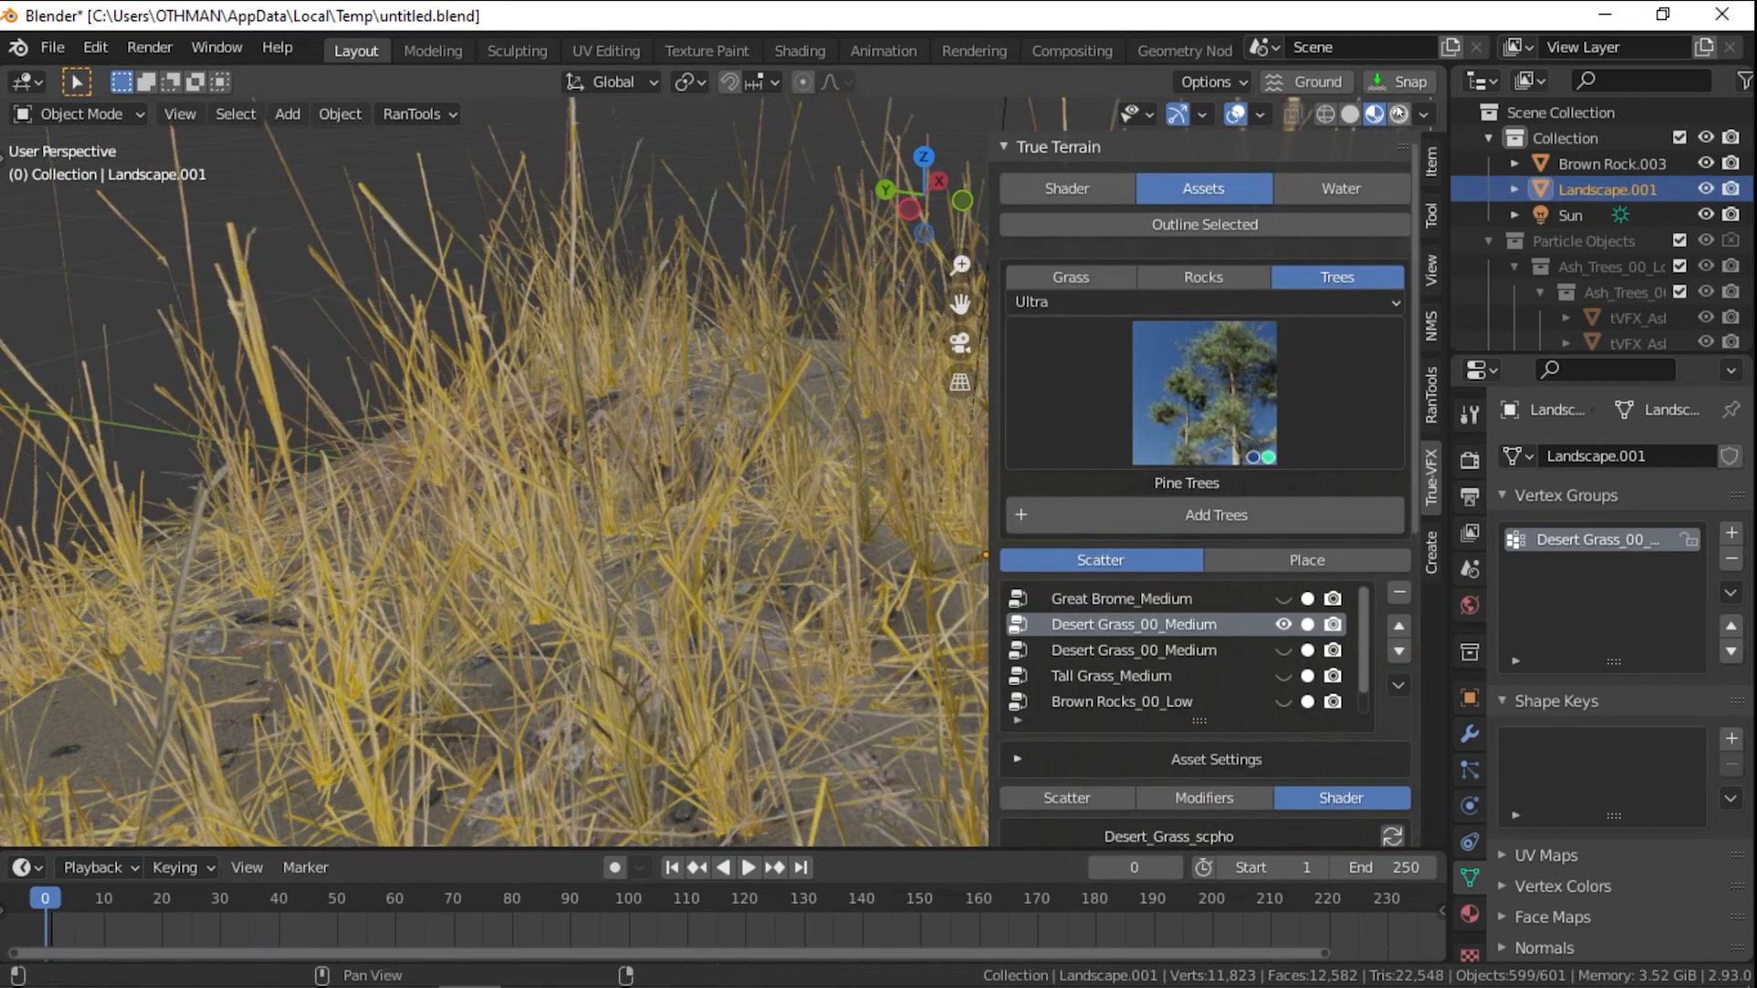
Switch to Rendered shading to view the textured desert grass
{"action": "left_click", "coordinate": [1367, 114]}
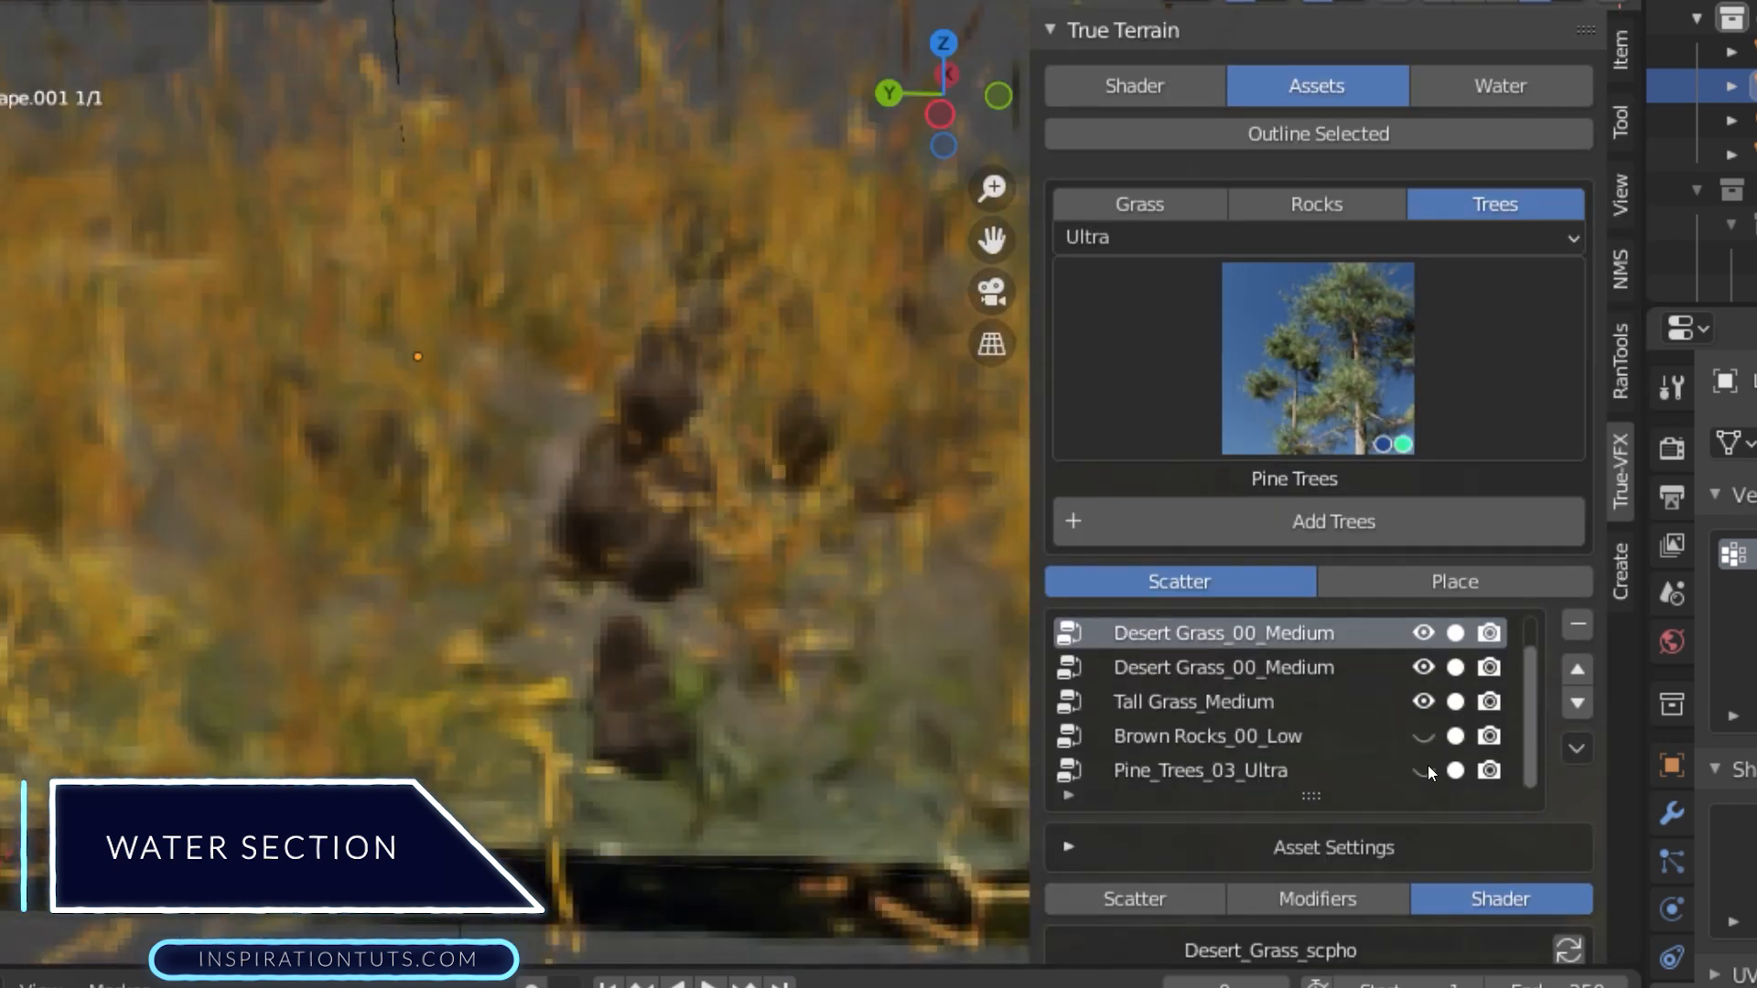
Add water with Solidify expanded and set the water IOR to 1.450
{"action": "left_click", "coordinate": [1499, 85]}
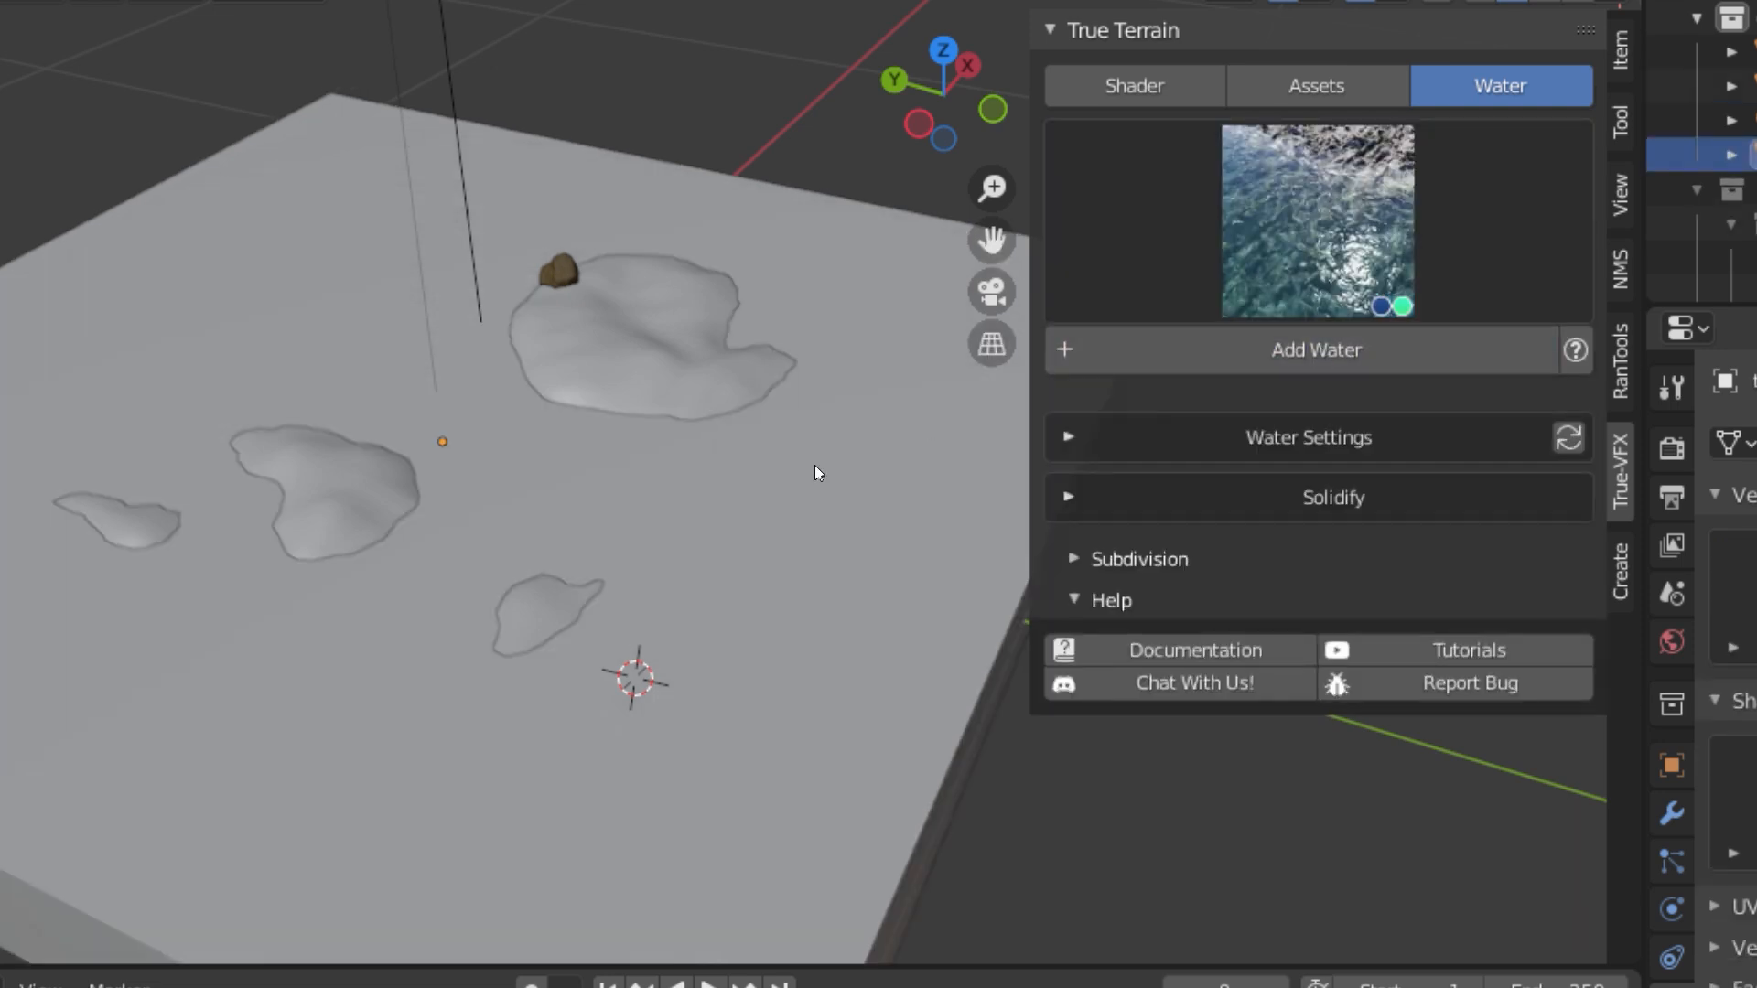
{"action": "left_click", "coordinate": [1333, 496]}
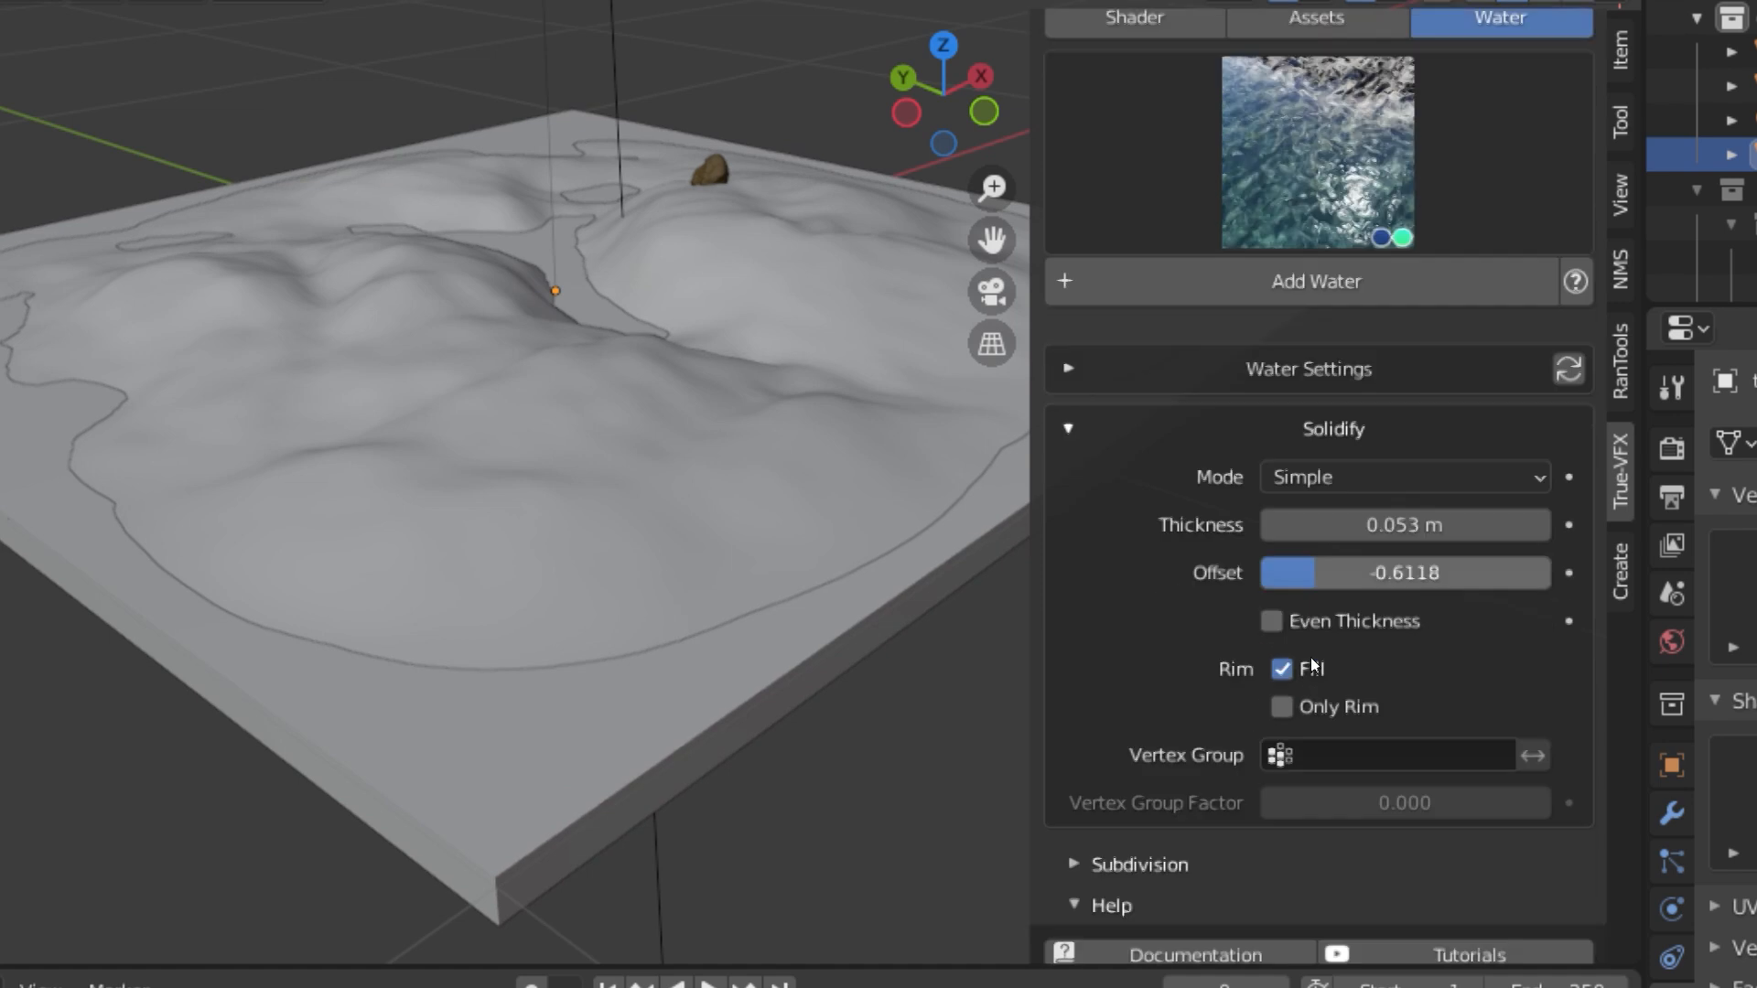
{"action": "left_click", "coordinate": [1307, 369]}
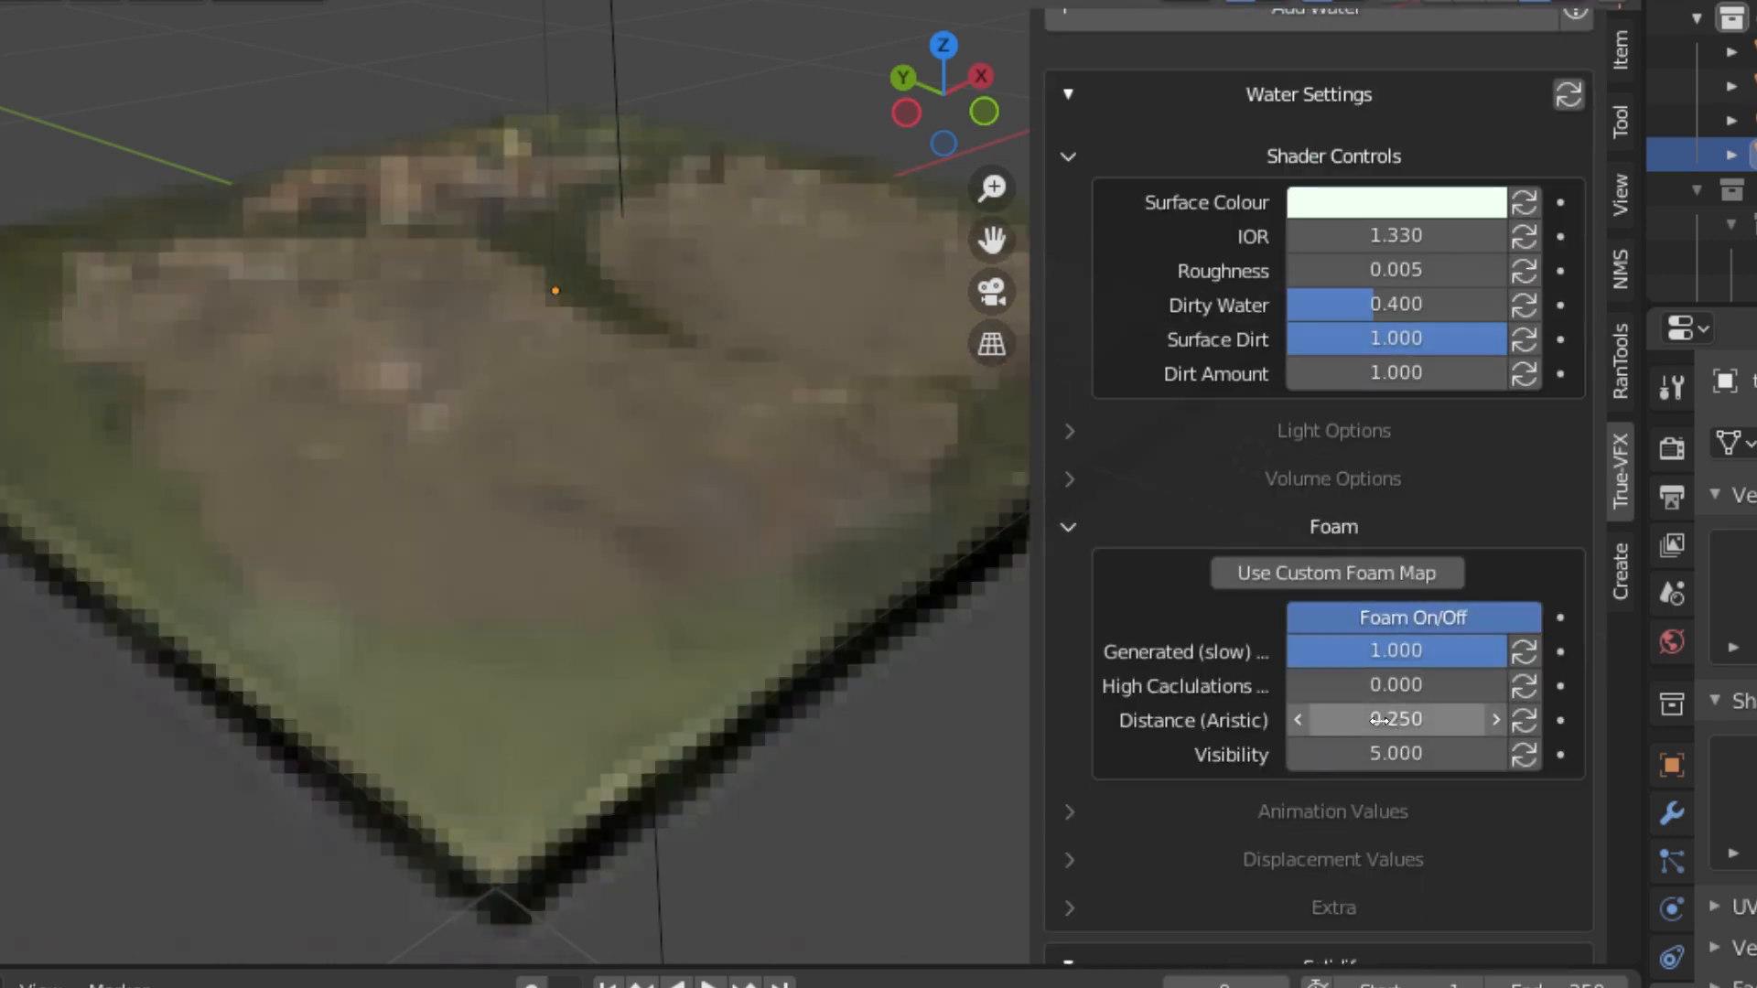
{"action": "scroll", "scroll_direction": "down", "scroll_amount": 3}
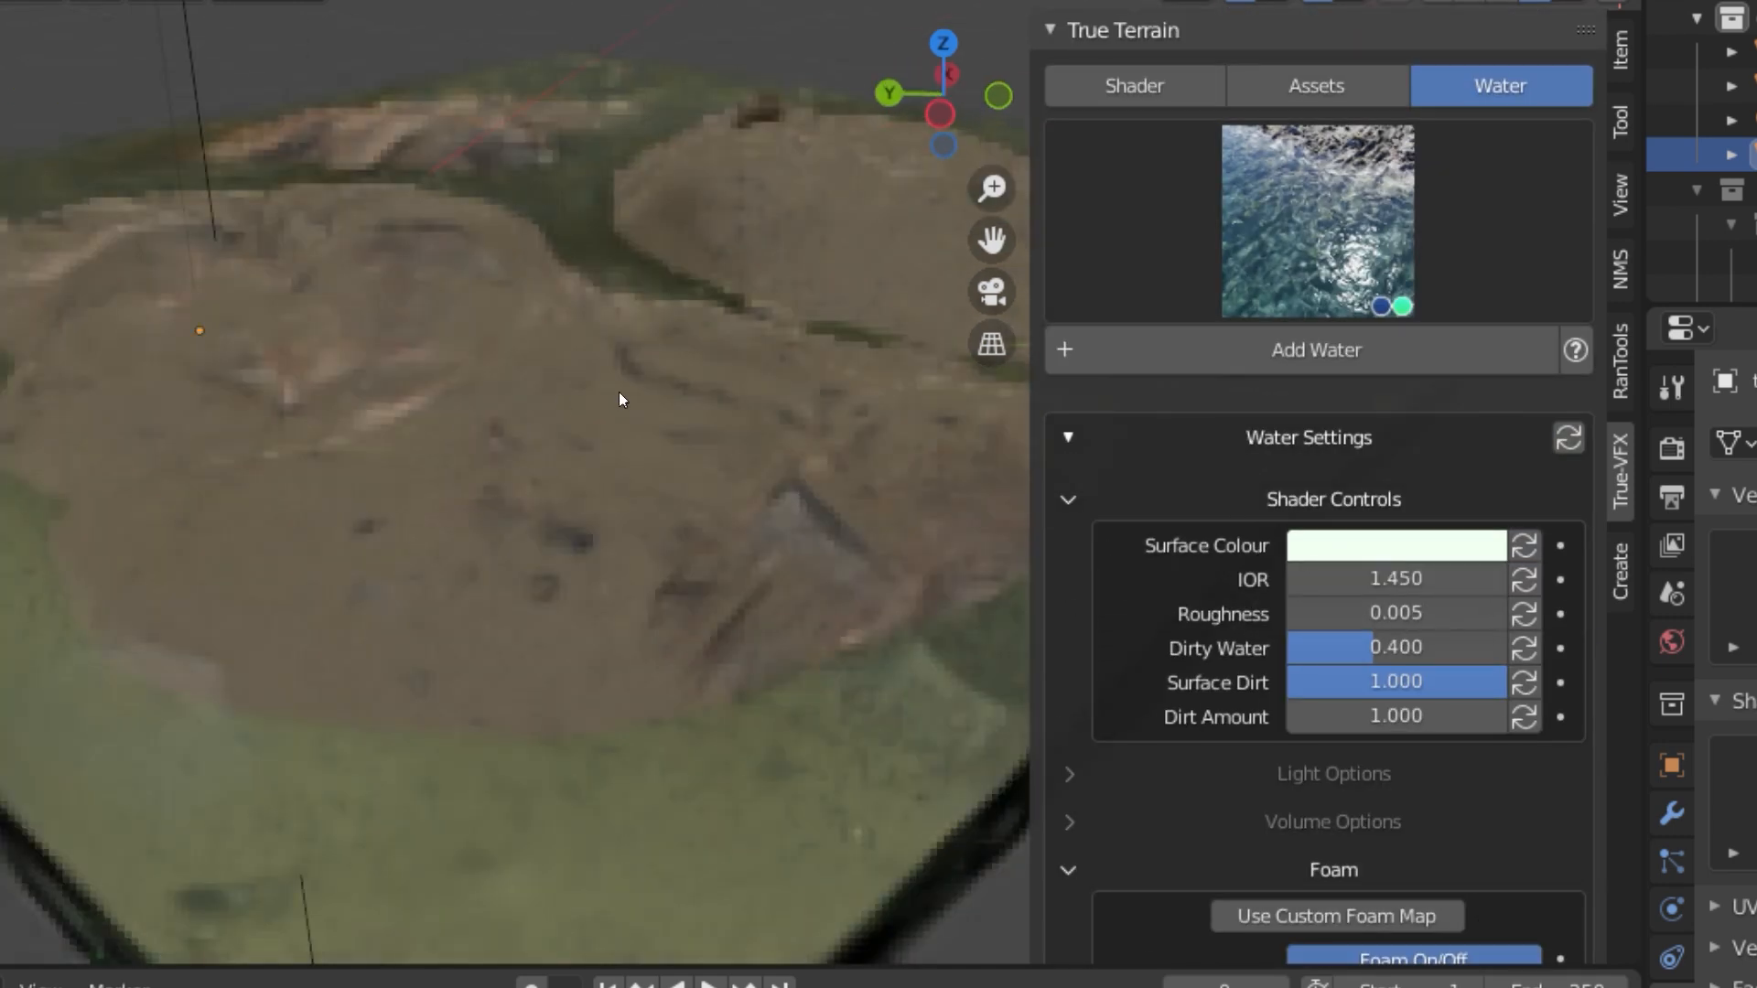
Add a Great Brome grass scatter and preview it in Rendered shading
{"action": "left_click", "coordinate": [1316, 86]}
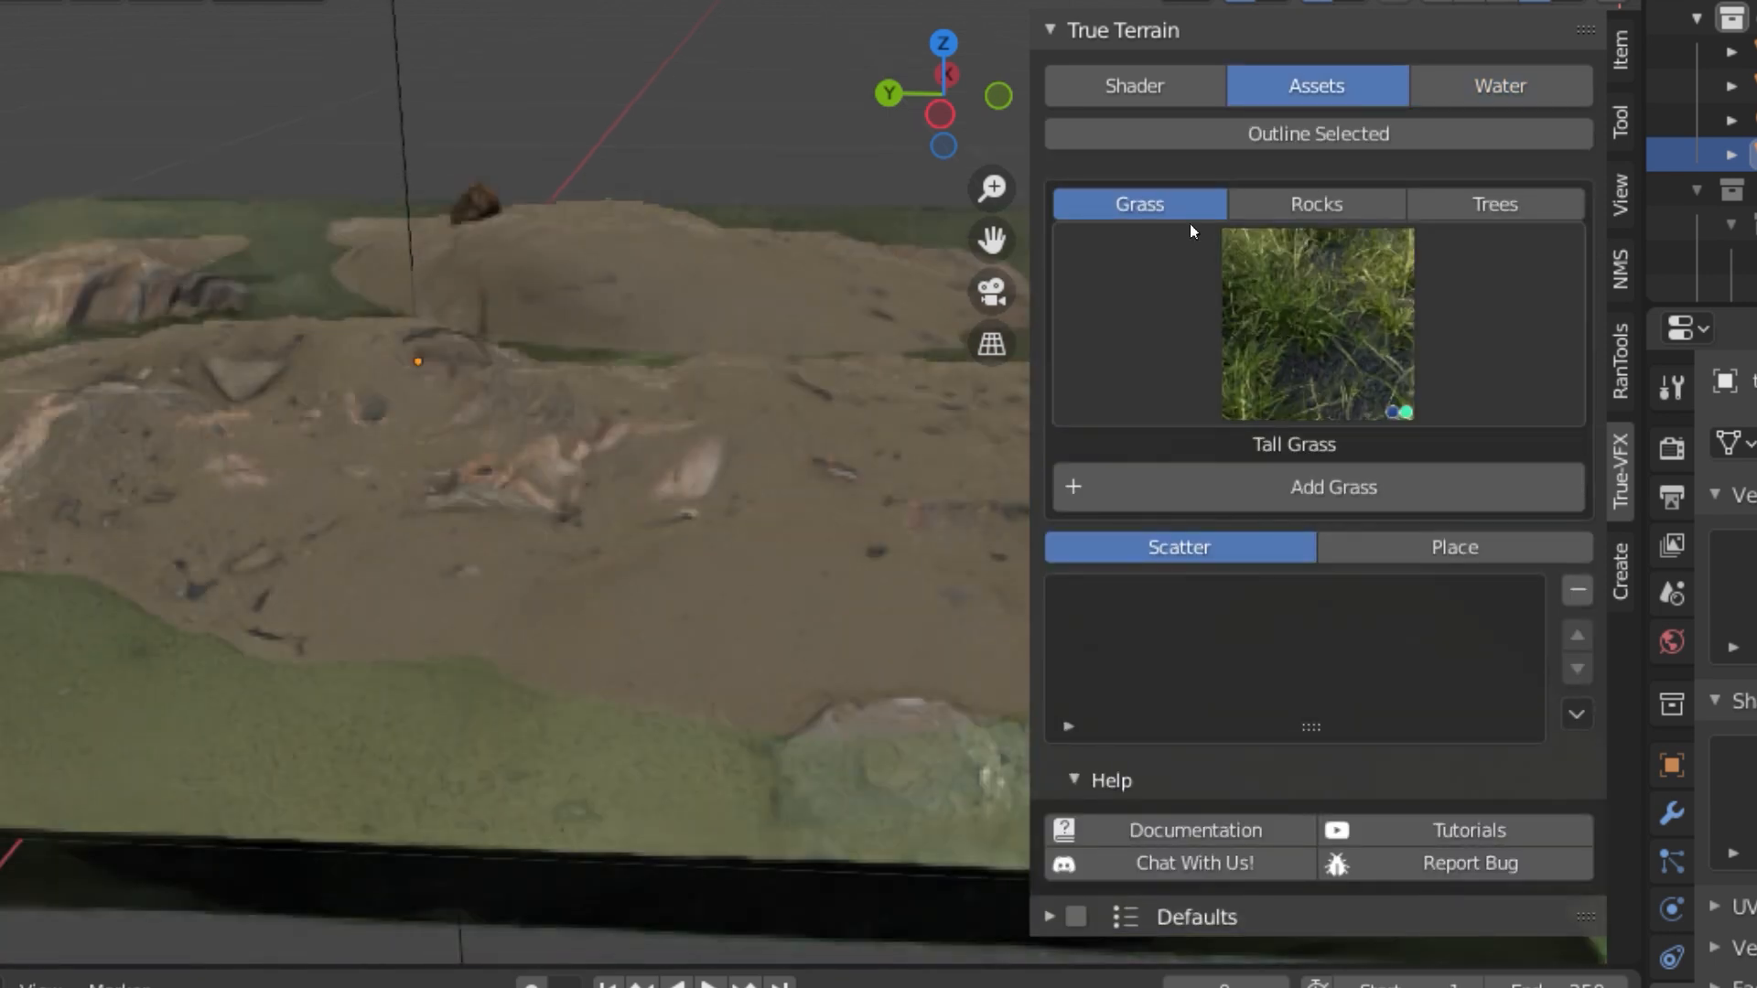
{"action": "left_click", "coordinate": [1493, 204]}
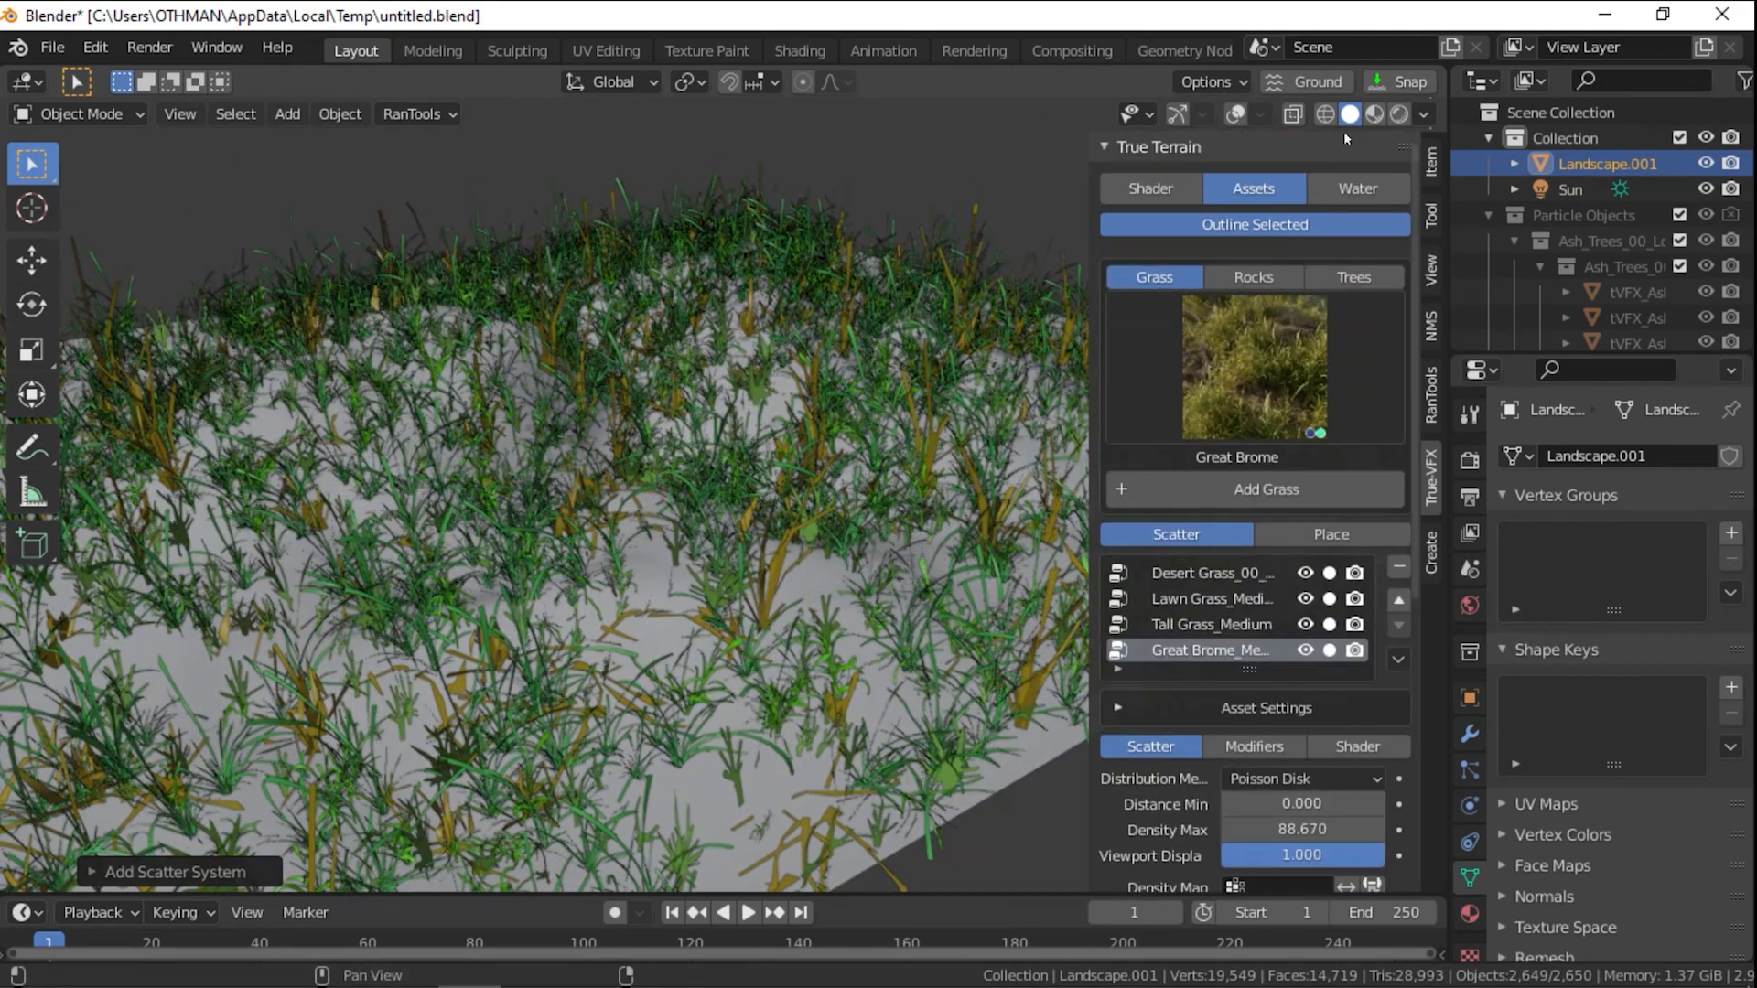
{"action": "left_click", "coordinate": [1367, 114]}
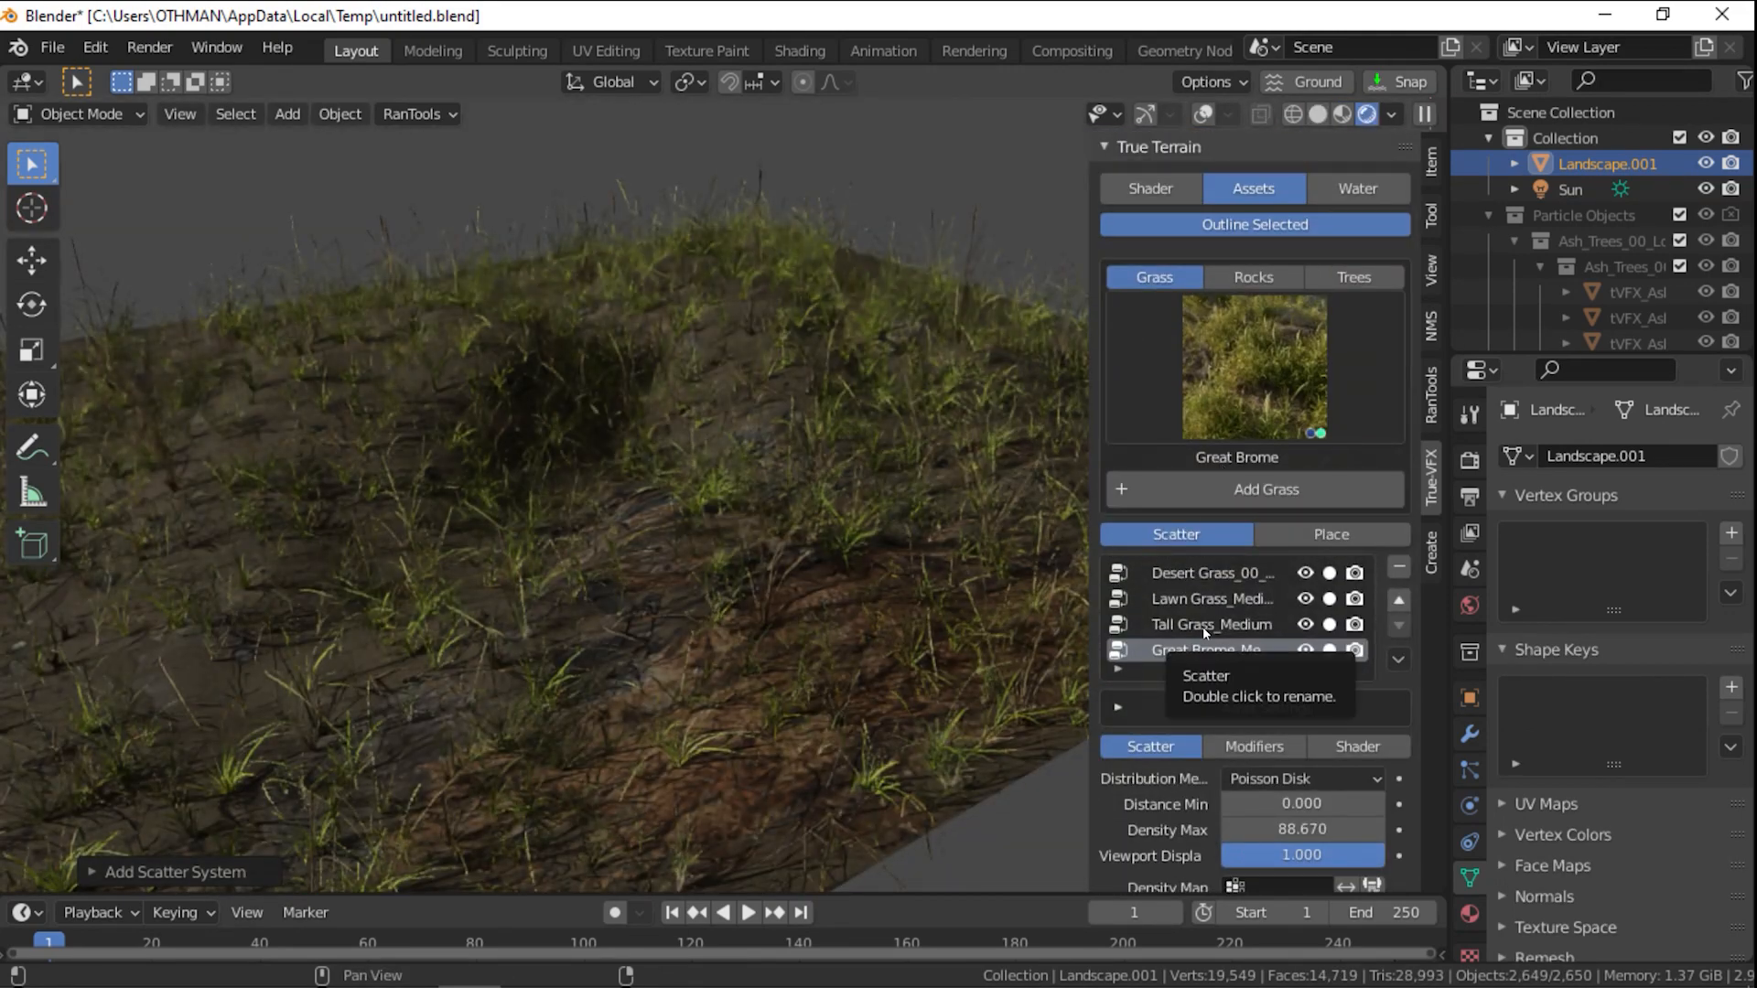